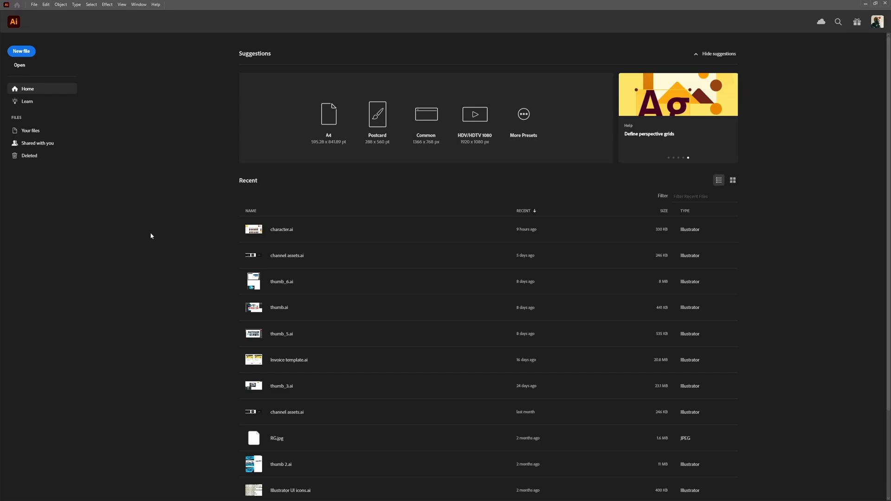
- Start a new file from the Home screen, reaching the New Document dialog with the 1080 × 1920 px web preset
click(21, 51)
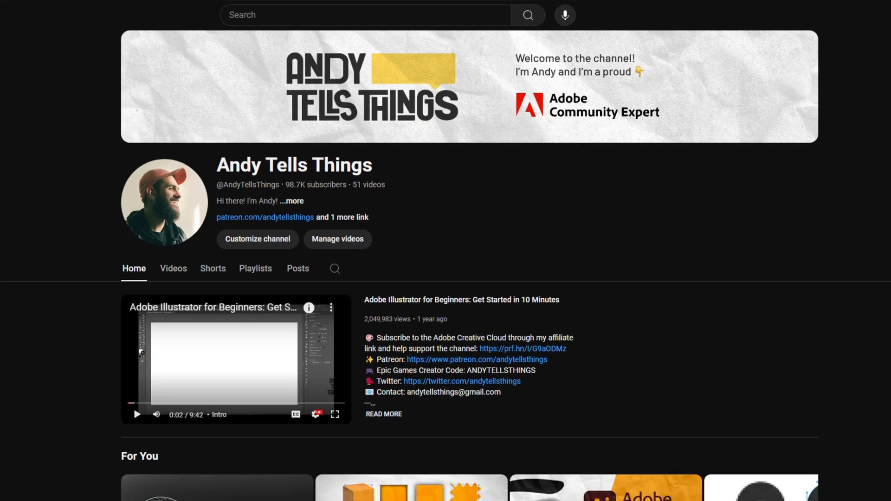
scroll(down, 3)
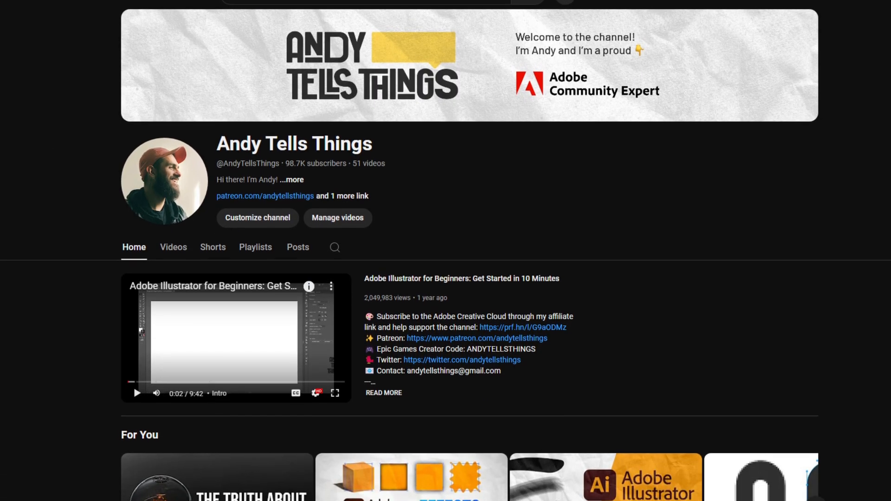
scroll(down, 3)
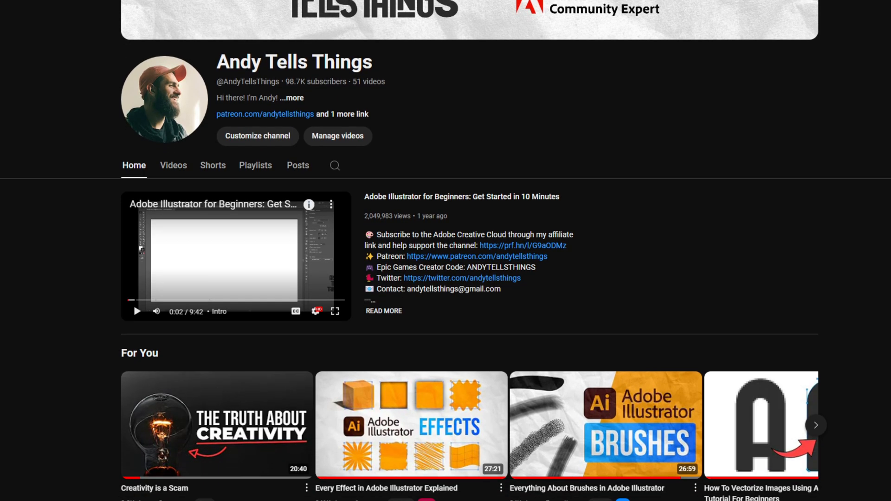
scroll(down, 3)
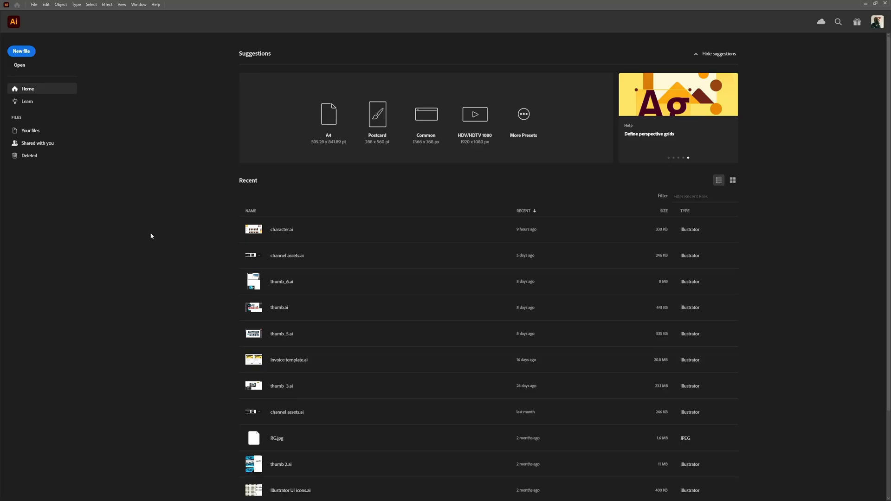
mouse_move(75, 78)
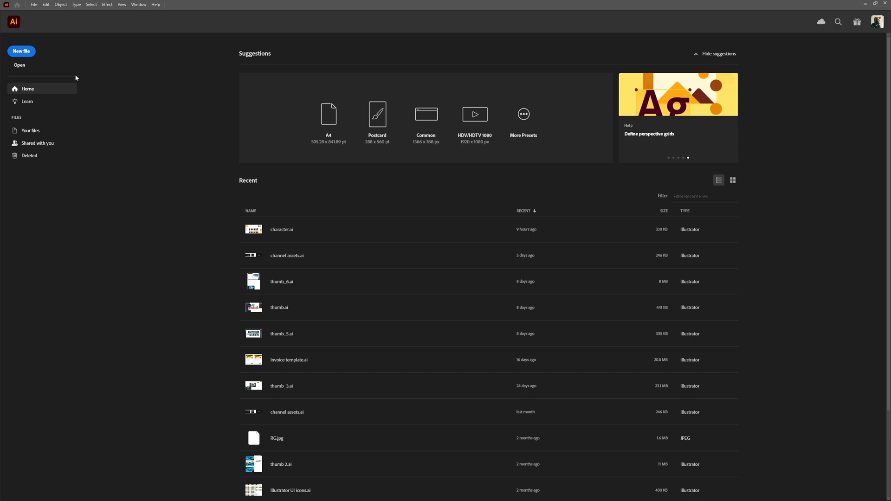
click(21, 50)
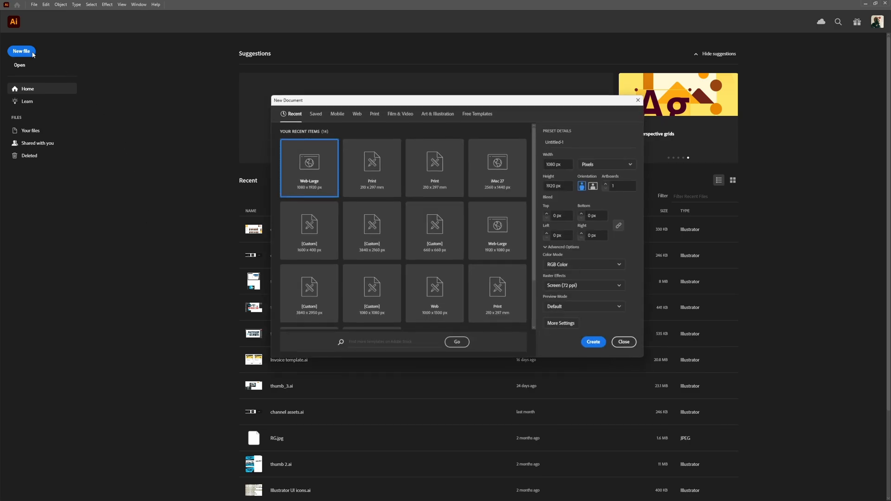
mouse_move(132, 213)
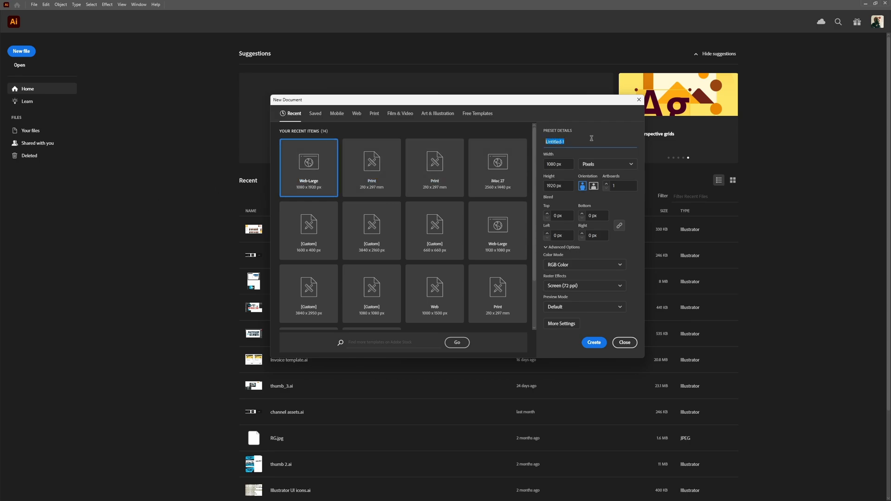
- Name the document 'File Name', create it, and show Save As carrying that name before entering 'Different Name'
text(File Na)
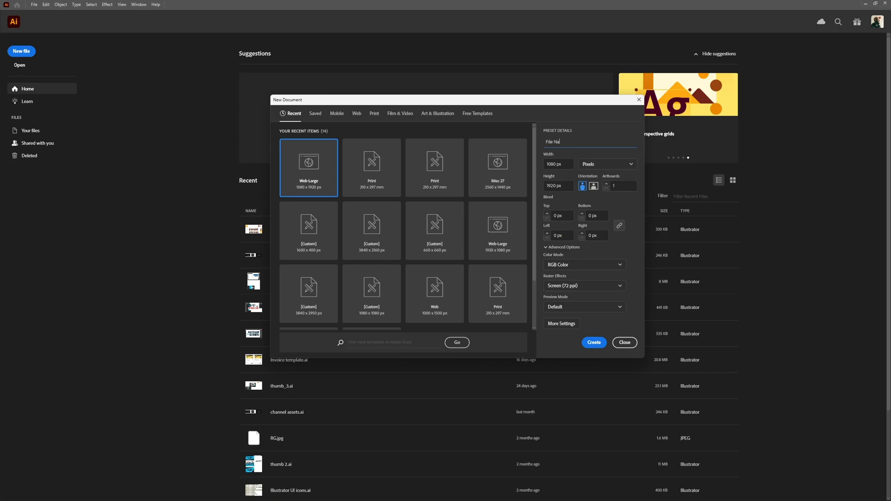
click(593, 342)
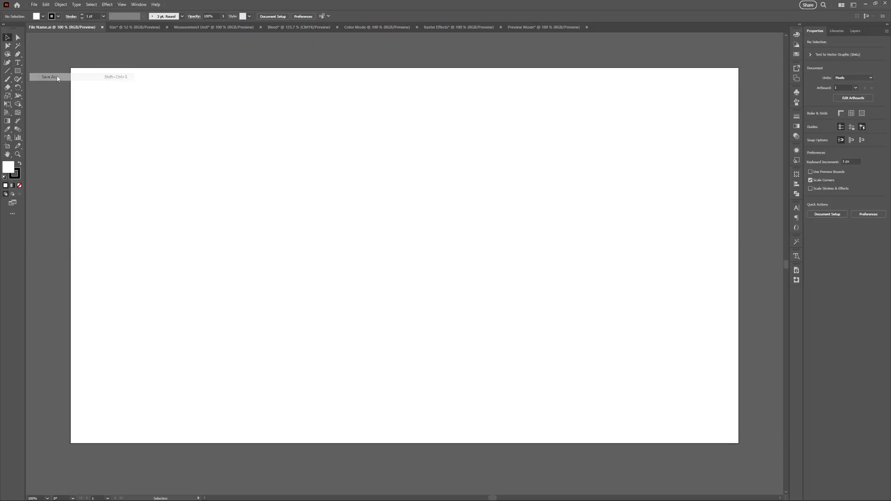
click(50, 77)
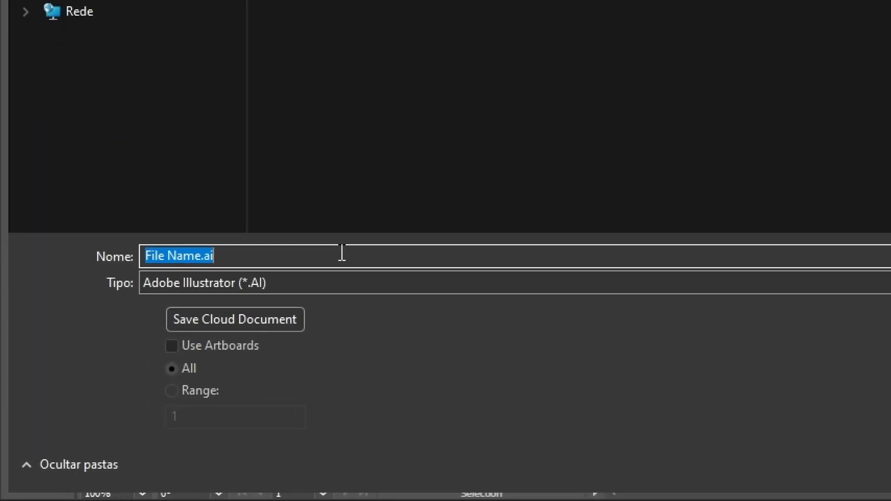
text(Different Na)
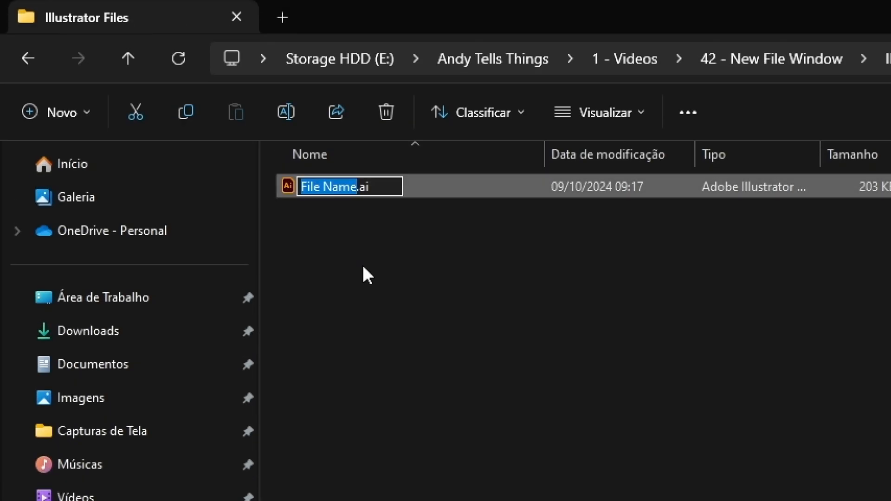
text(Different Name)
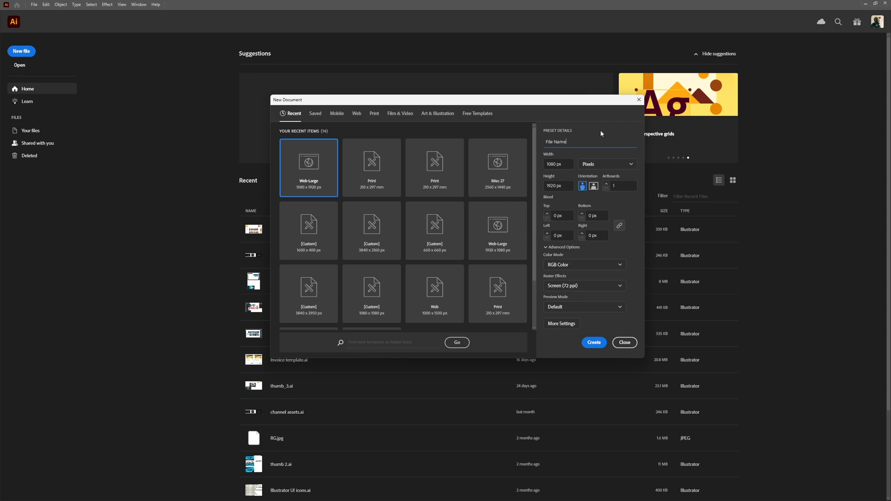
- Review the available measurement units and keep pixels for the 1920 × 1080 page
click(593, 343)
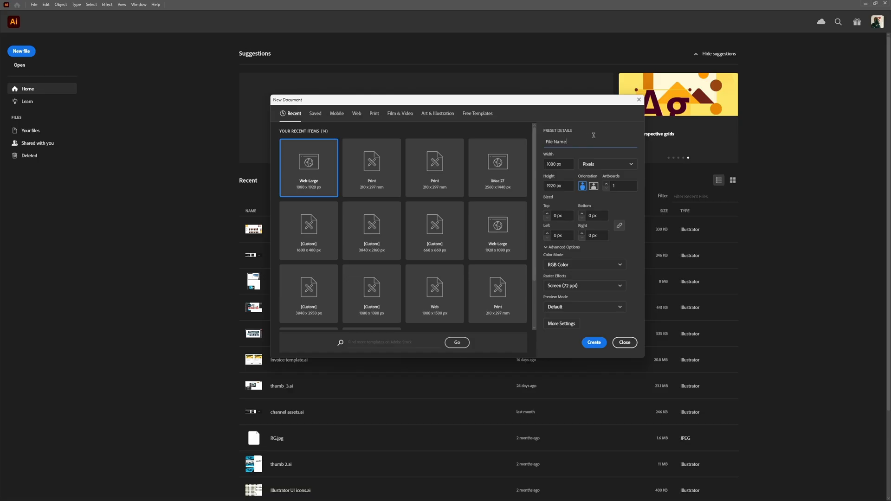
click(557, 164)
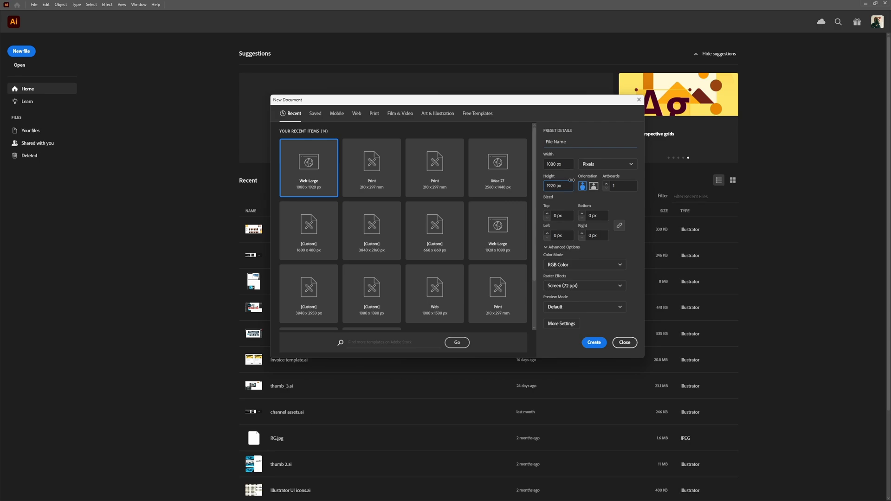
click(607, 164)
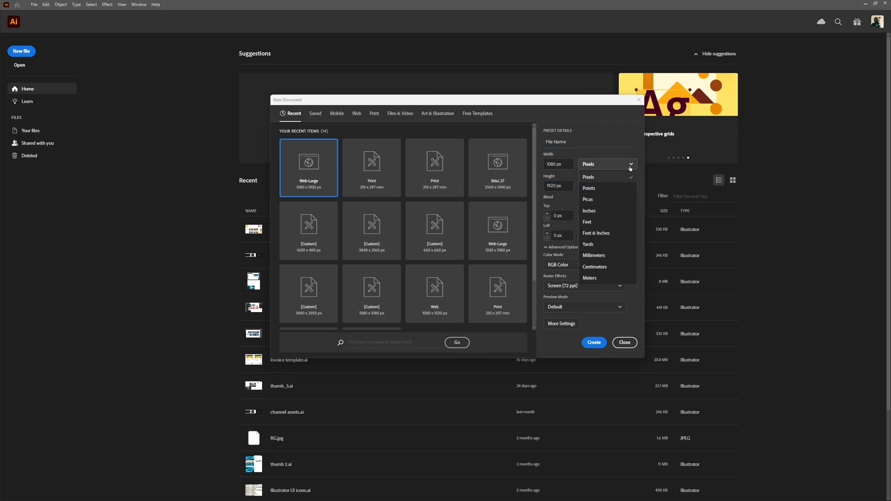
mouse_move(603, 179)
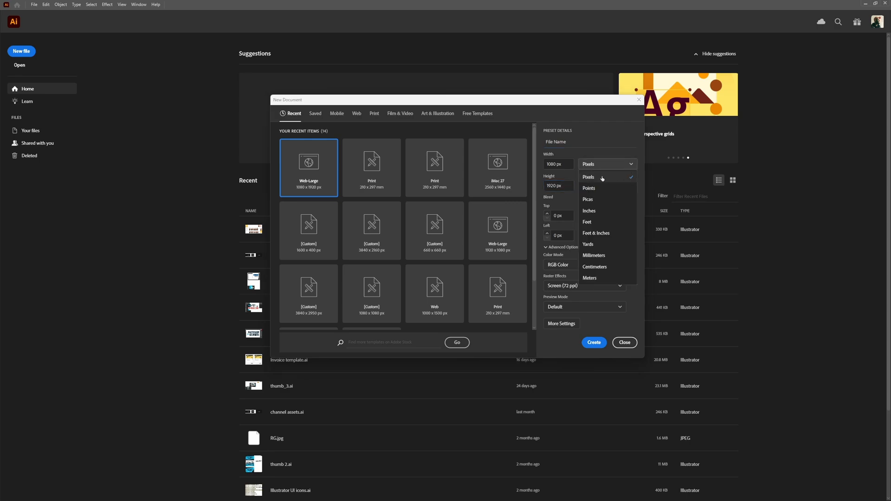
mouse_move(594, 266)
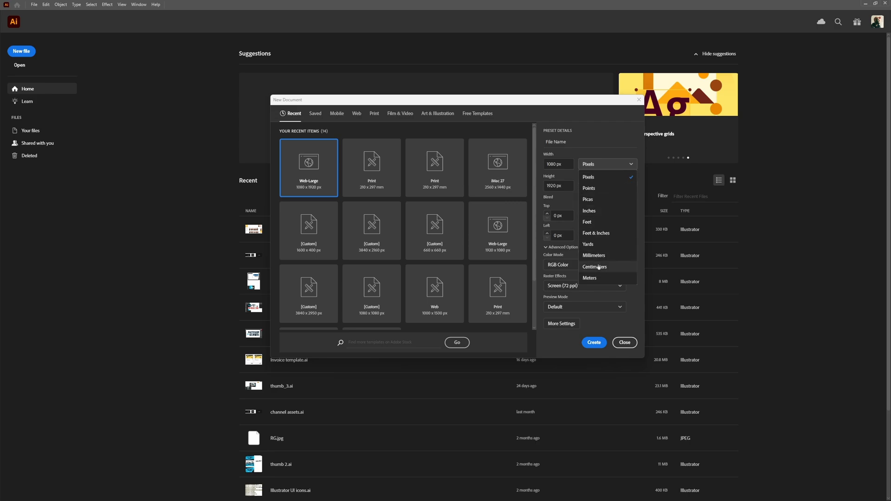
mouse_move(598, 211)
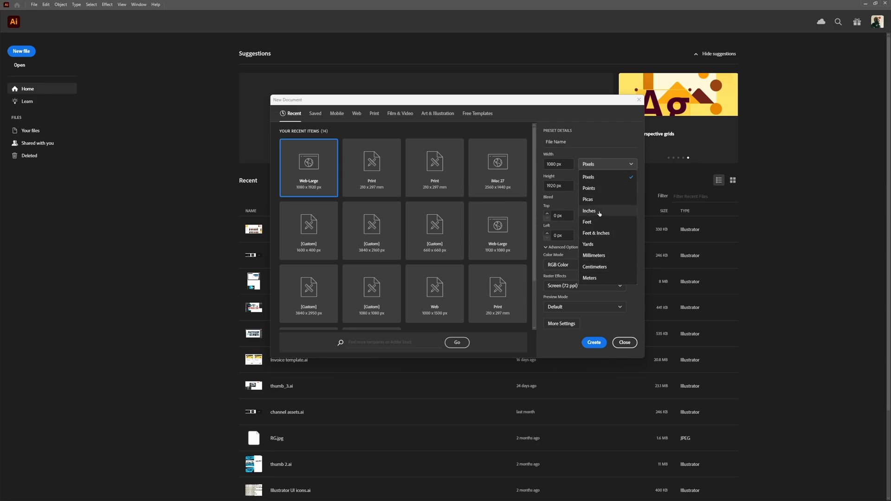
mouse_move(621, 258)
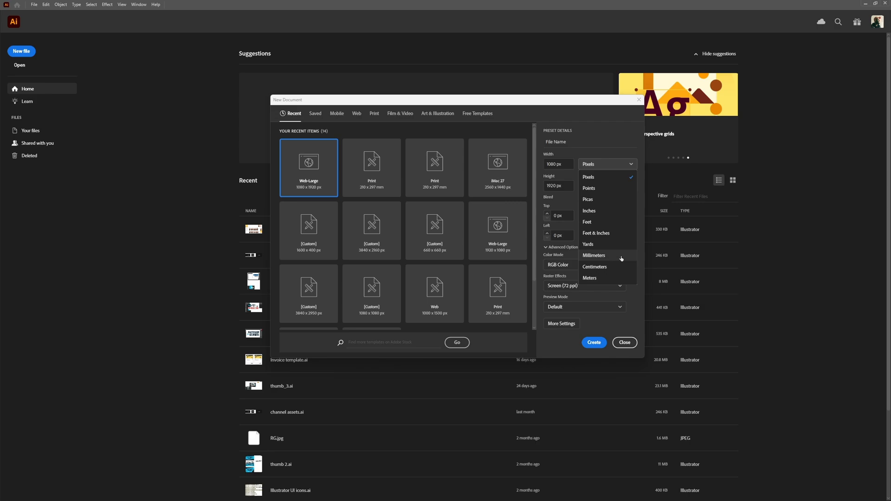
mouse_move(616, 258)
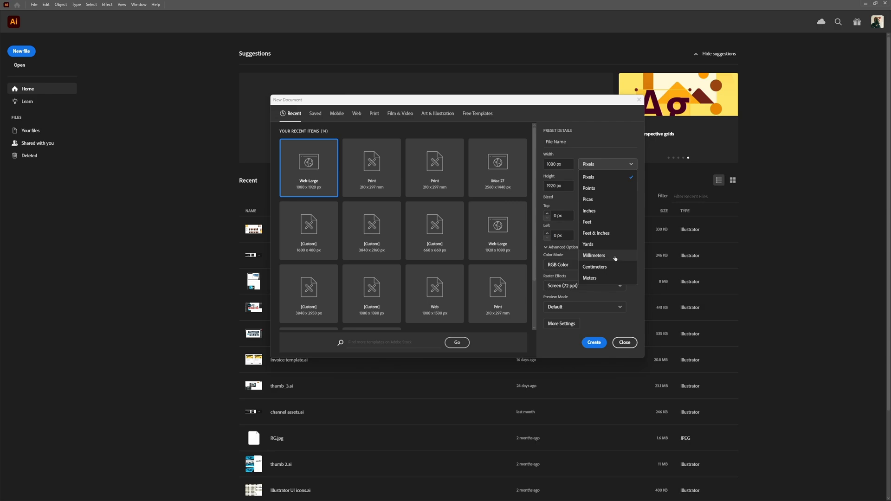
mouse_move(607, 215)
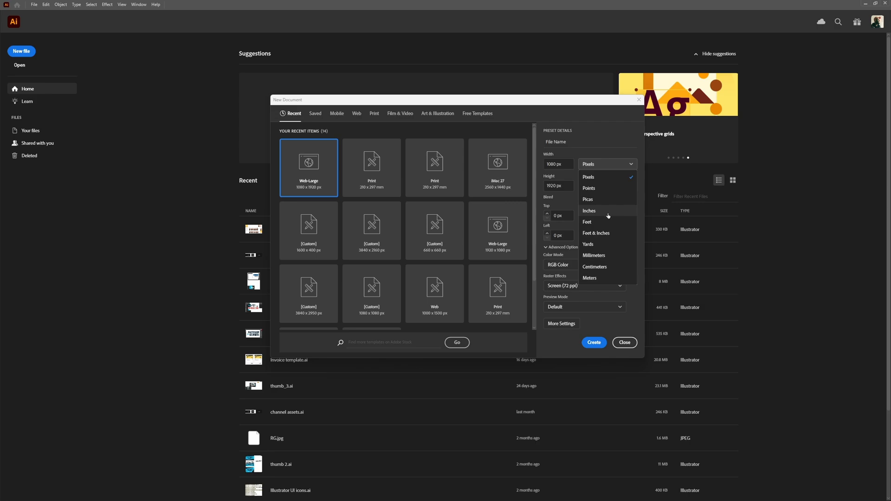
mouse_move(623, 261)
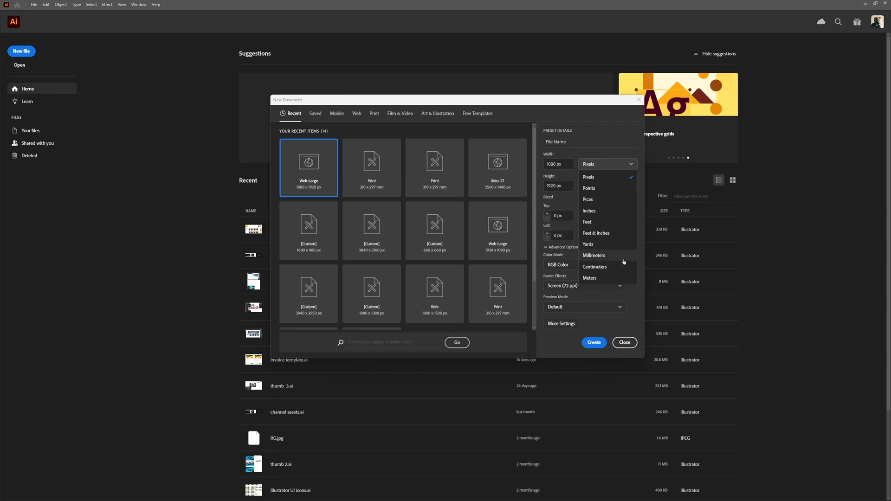
click(588, 164)
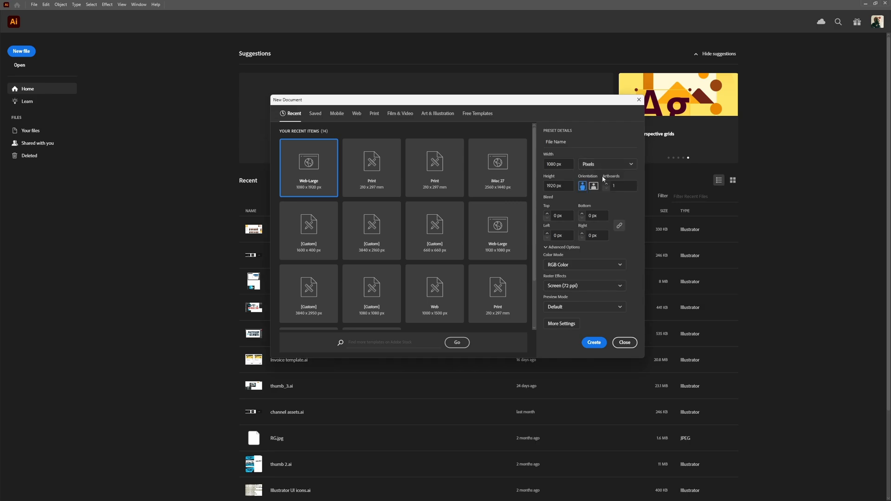
- Set the page to landscape orientation with 4 artboards and confirm
click(593, 186)
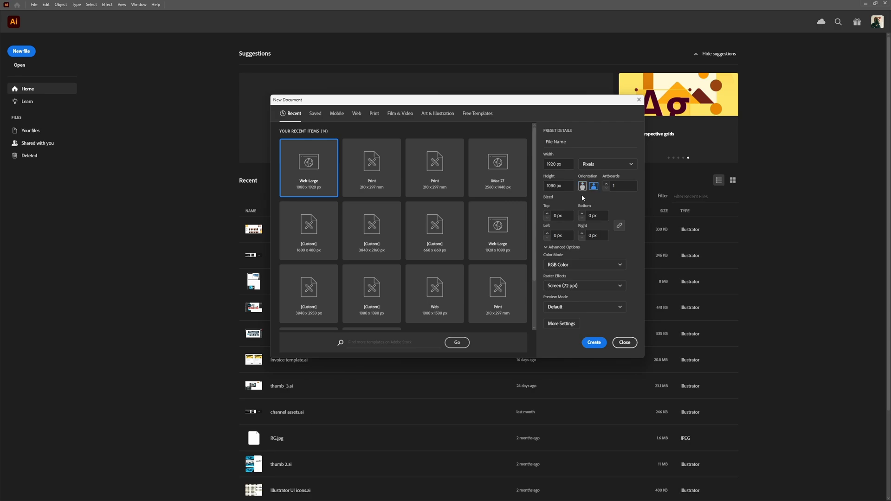
click(582, 186)
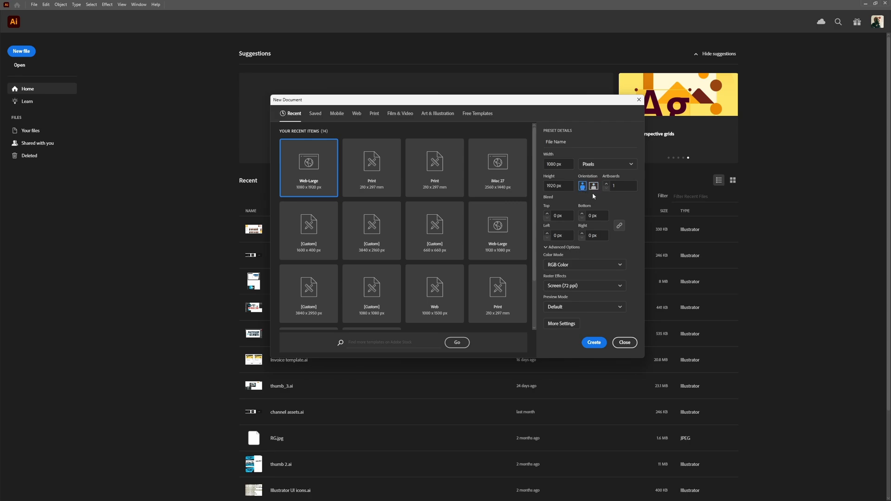
click(593, 186)
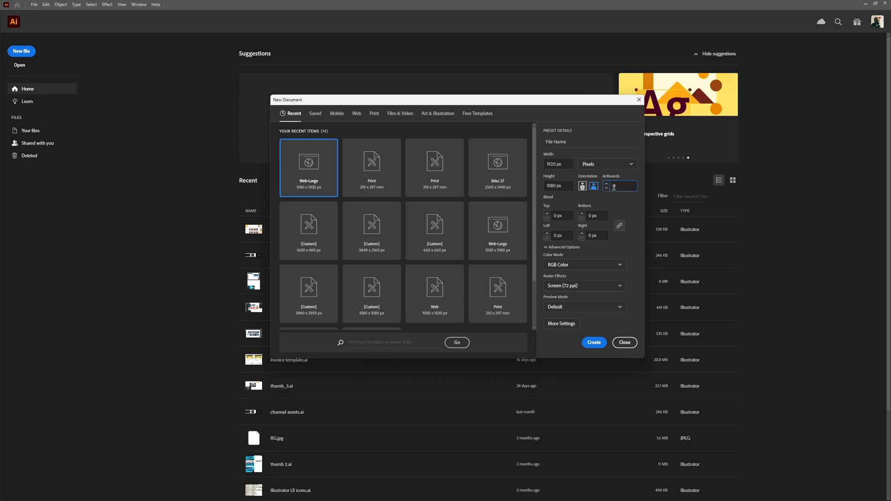
text(4)
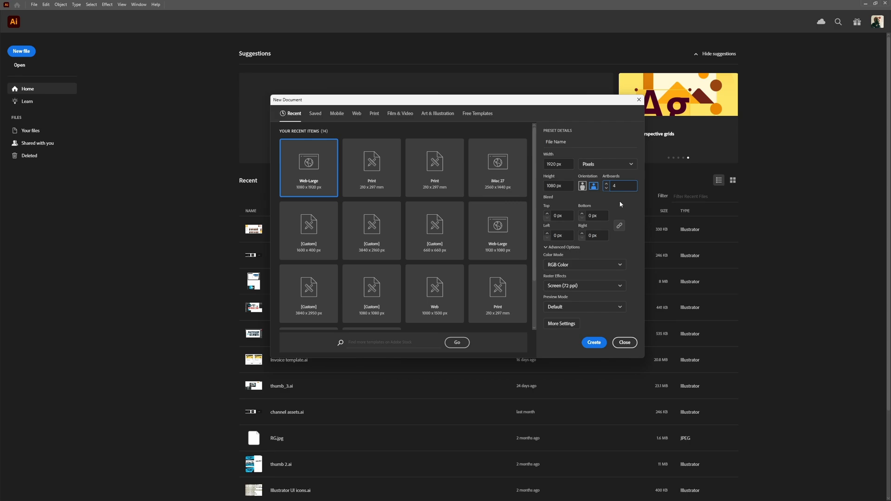
click(593, 343)
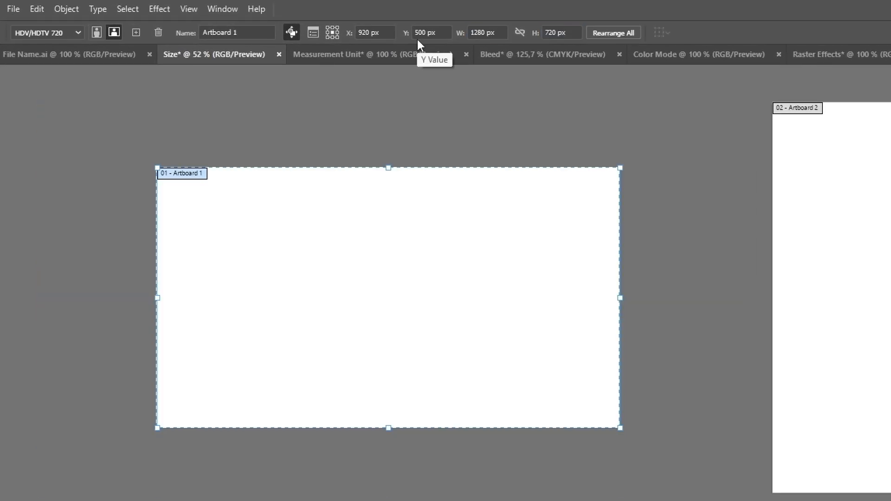
mouse_move(669, 329)
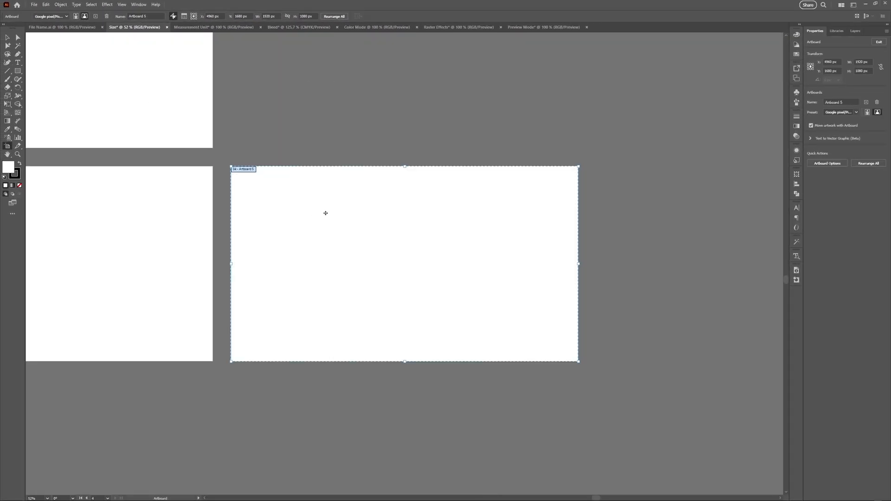
click(122, 5)
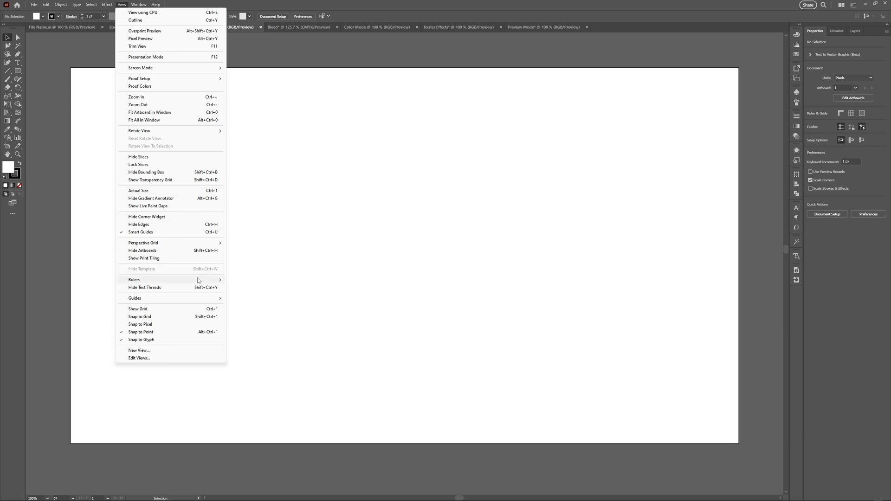
click(133, 280)
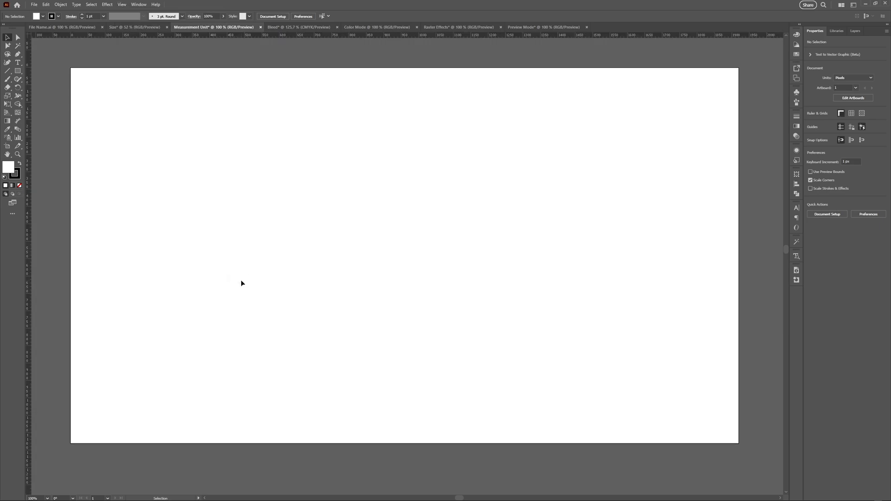
click(17, 37)
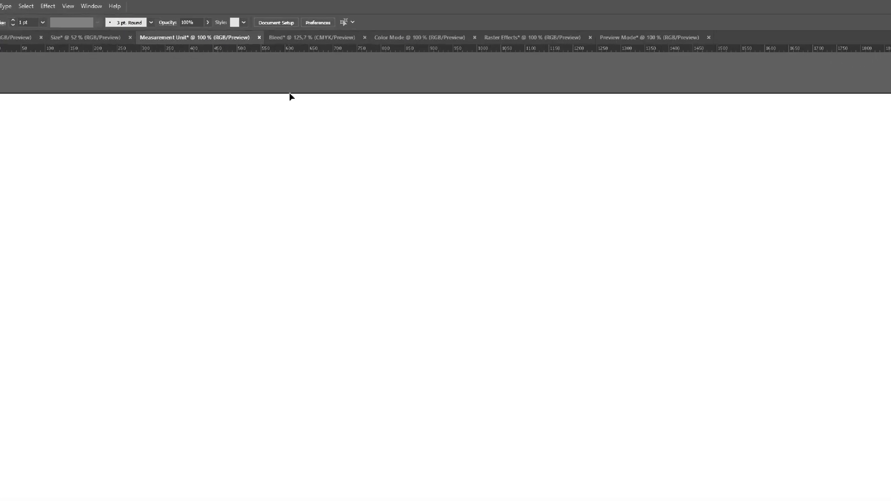
right_click(341, 71)
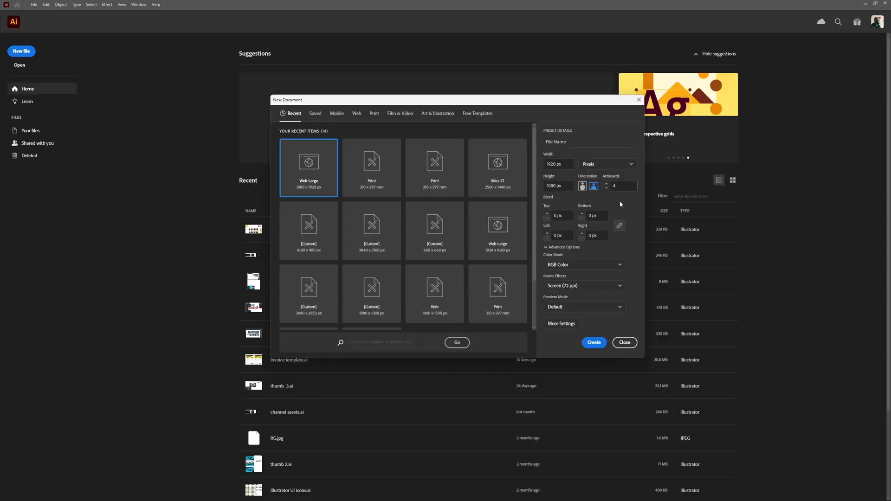
- Raise the linked bleed to 4 px on all sides, then view the Bleed document's bleed outline
click(558, 216)
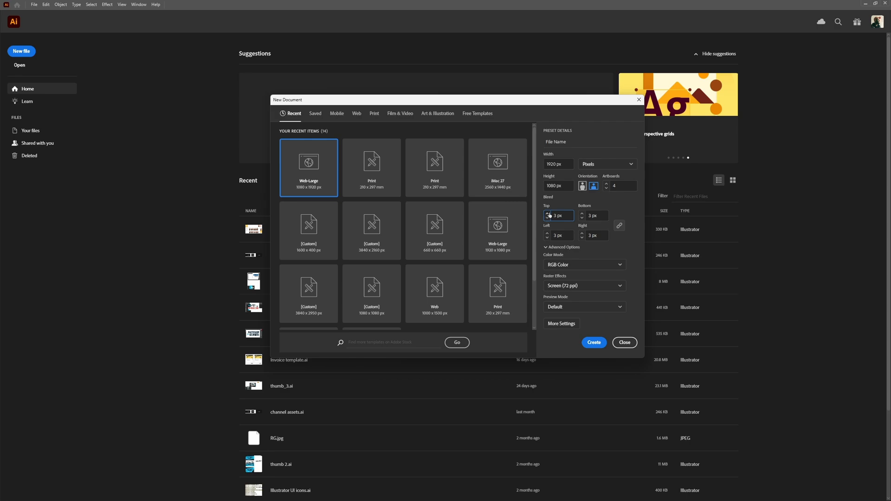
click(548, 214)
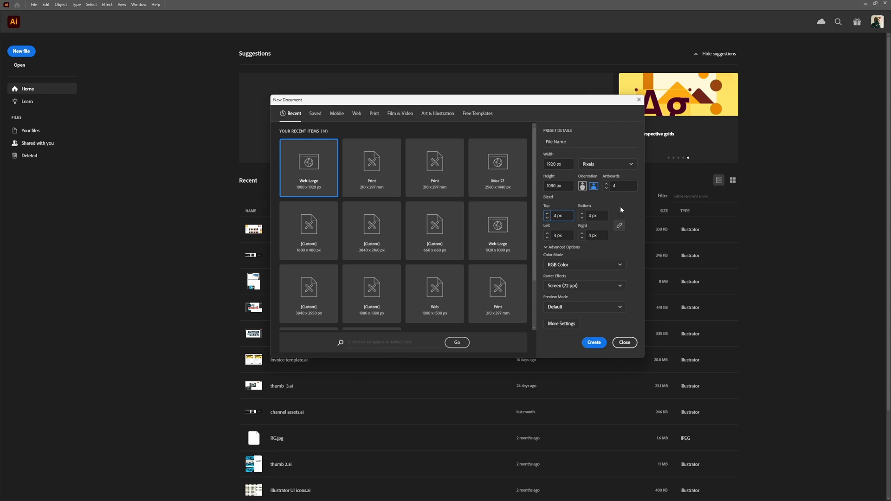
mouse_move(627, 228)
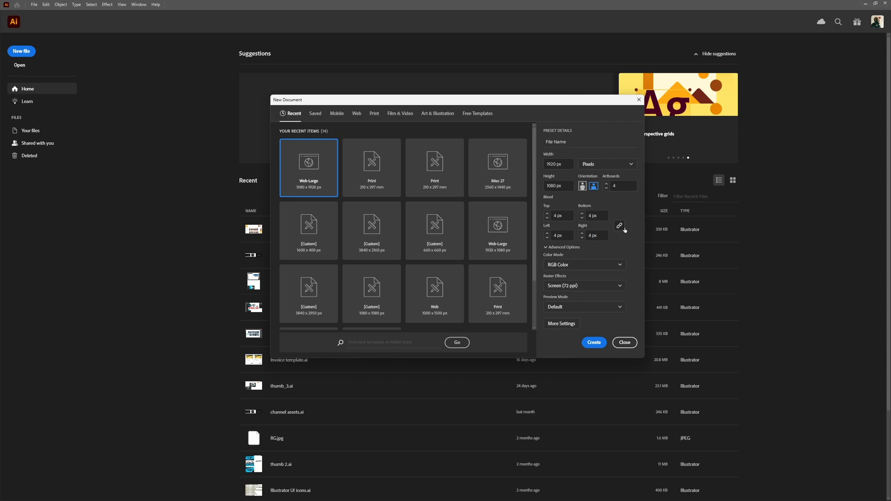
mouse_move(627, 239)
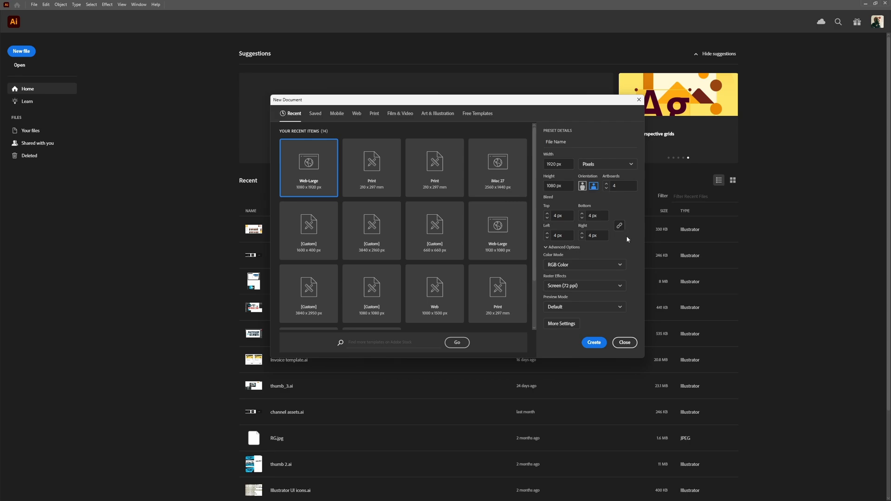
click(593, 342)
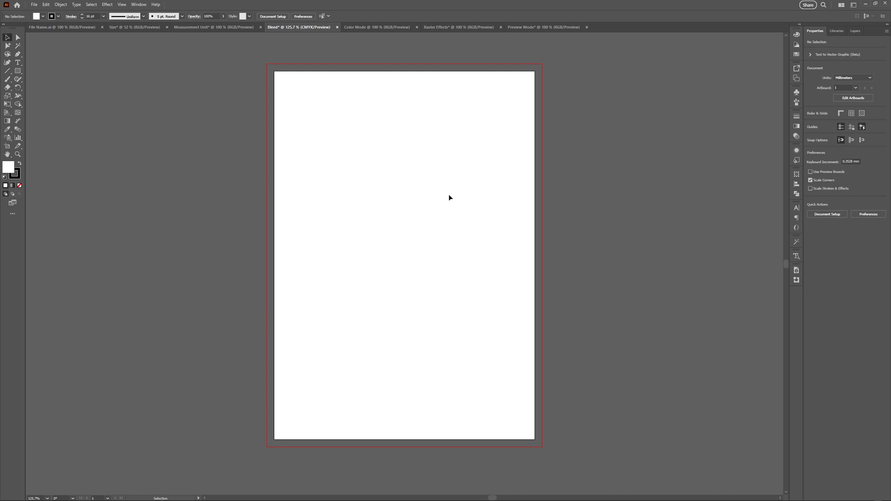
mouse_move(40, 10)
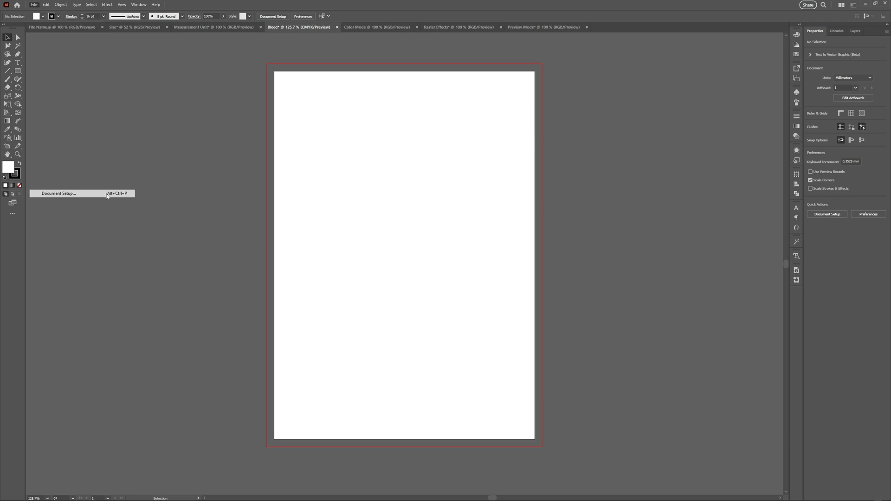
click(59, 193)
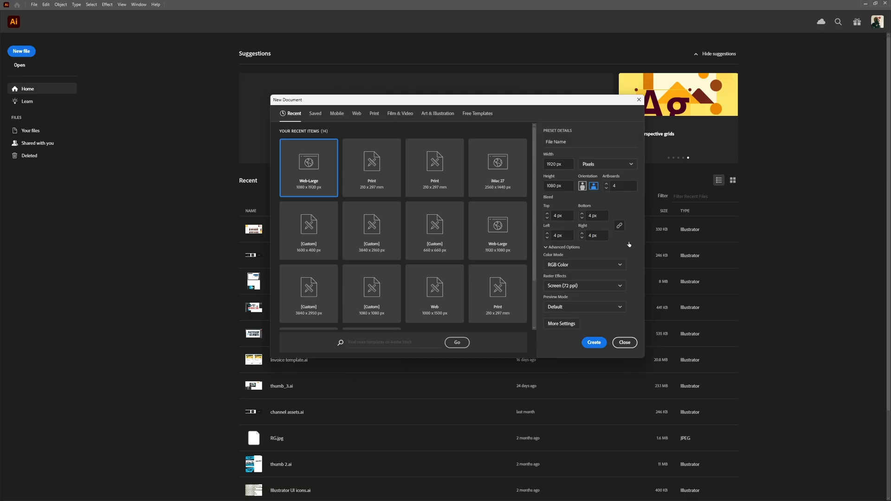
- Review the RGB and CMYK colour mode choices under Advanced Options and keep RGB
click(562, 247)
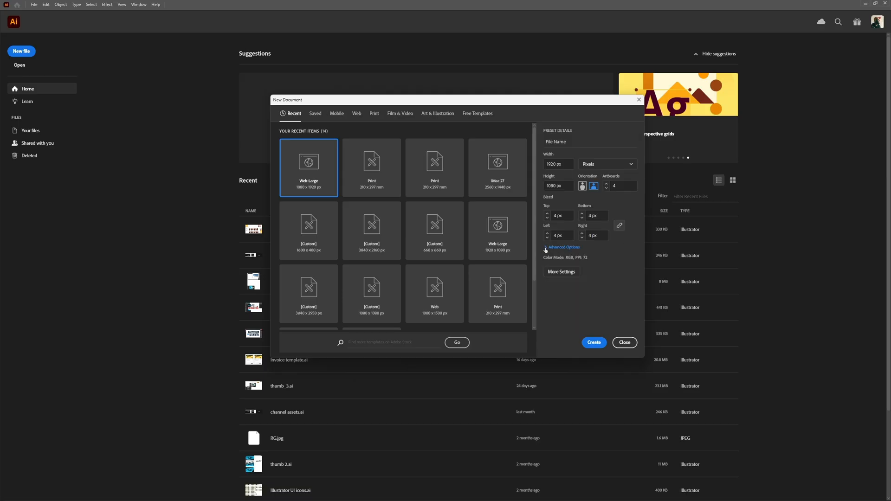
click(563, 247)
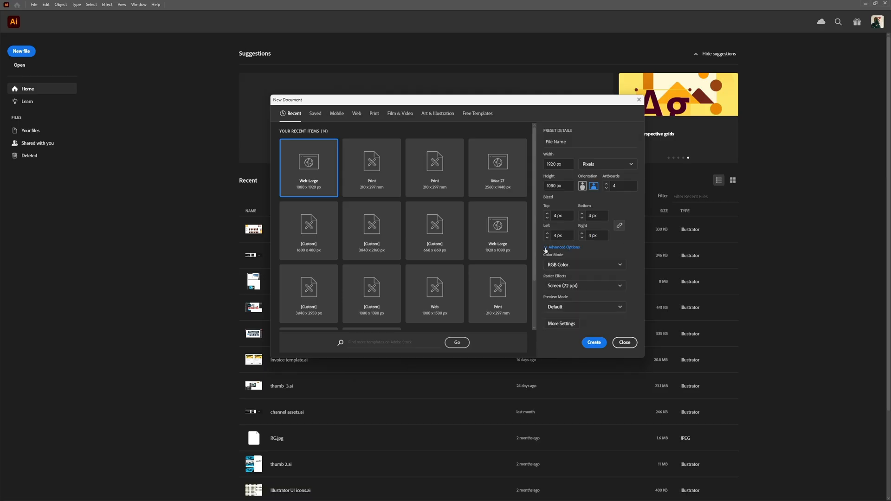
click(583, 264)
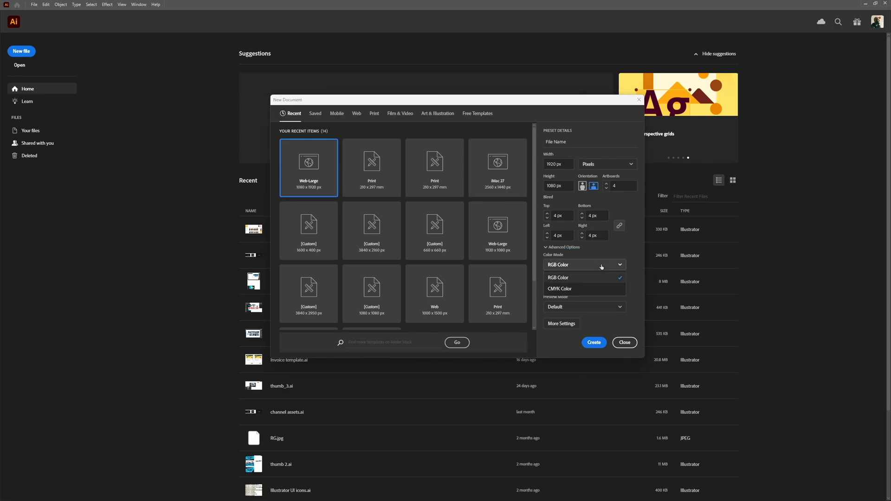
mouse_move(580, 283)
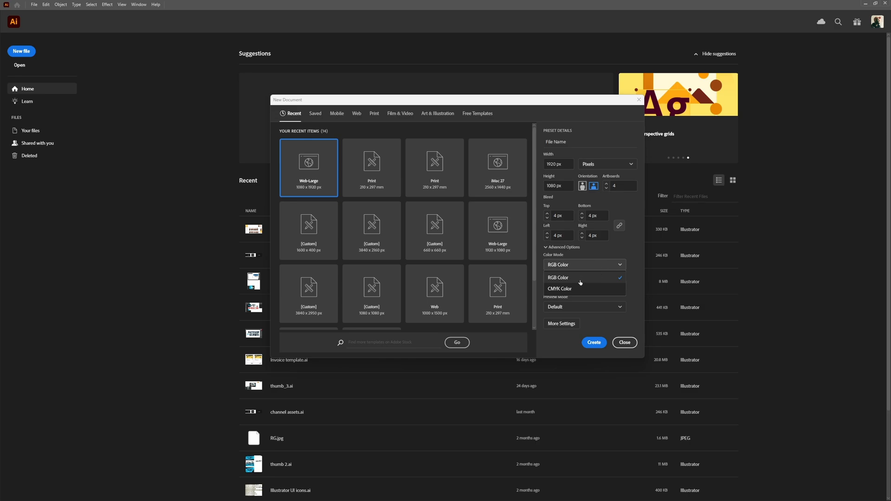
mouse_move(589, 279)
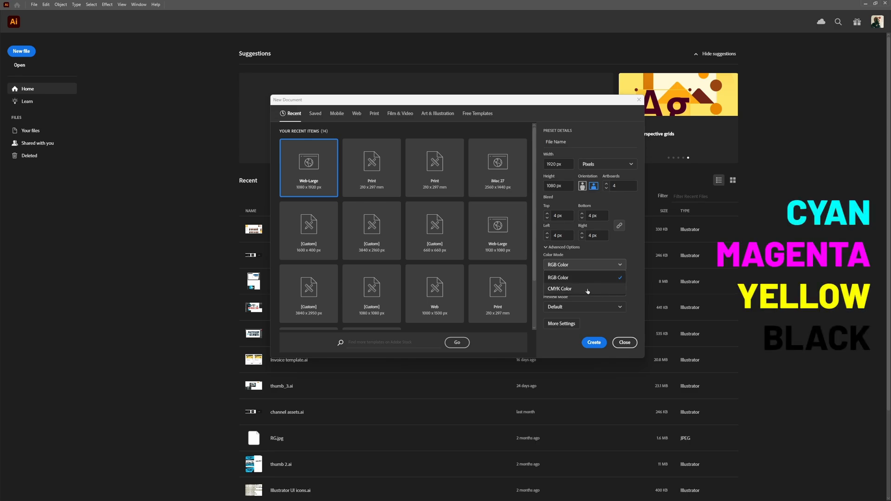
mouse_move(594, 291)
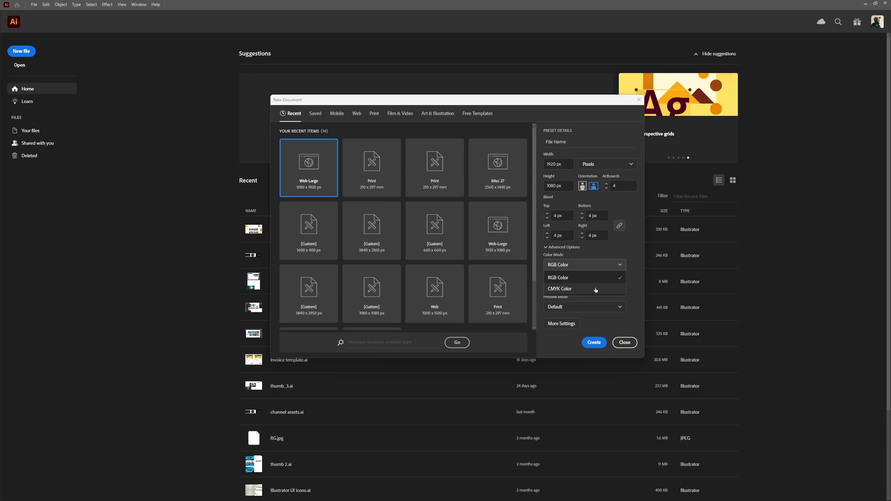
click(593, 342)
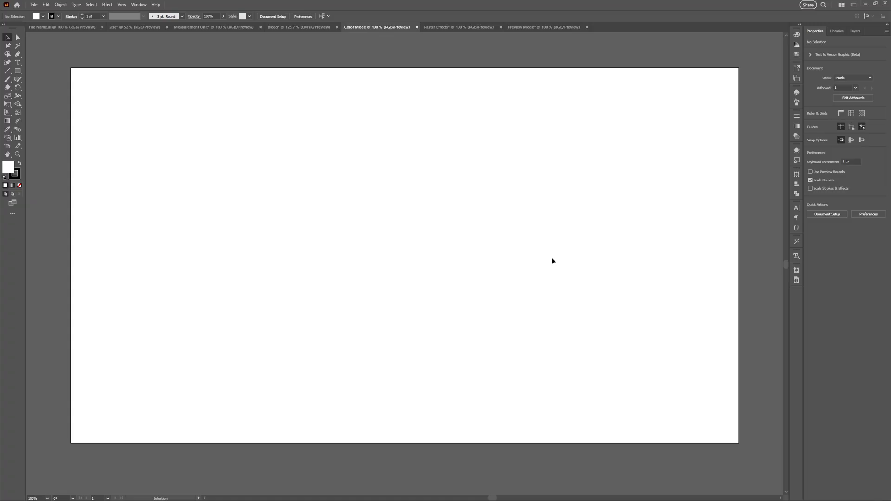
mouse_move(82, 53)
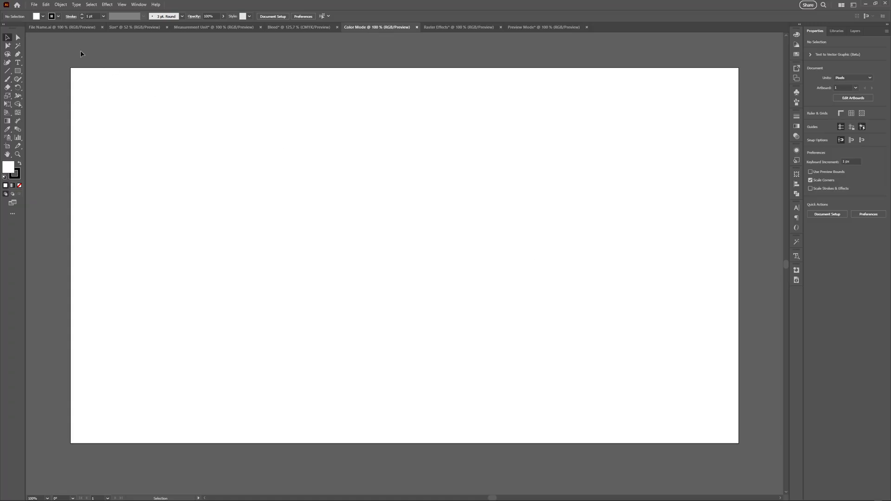
- Show the open document's colour mode via File > Document Color Mode, with RGB checked
click(33, 5)
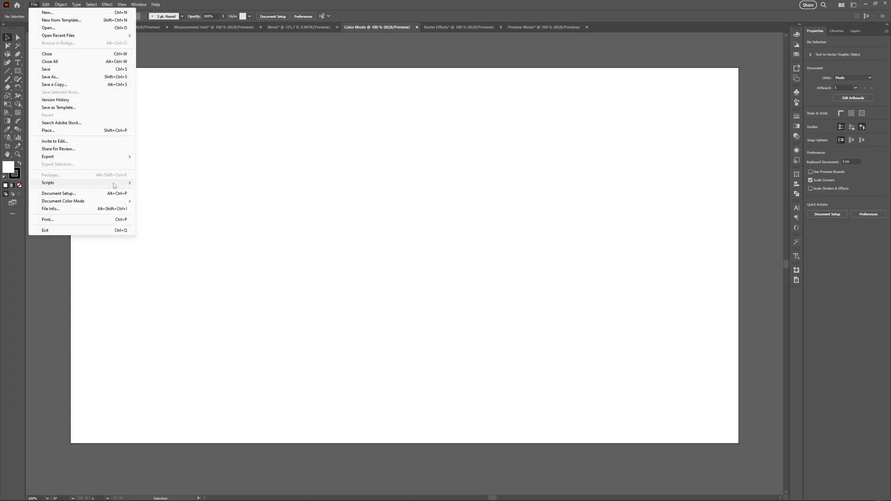
click(62, 202)
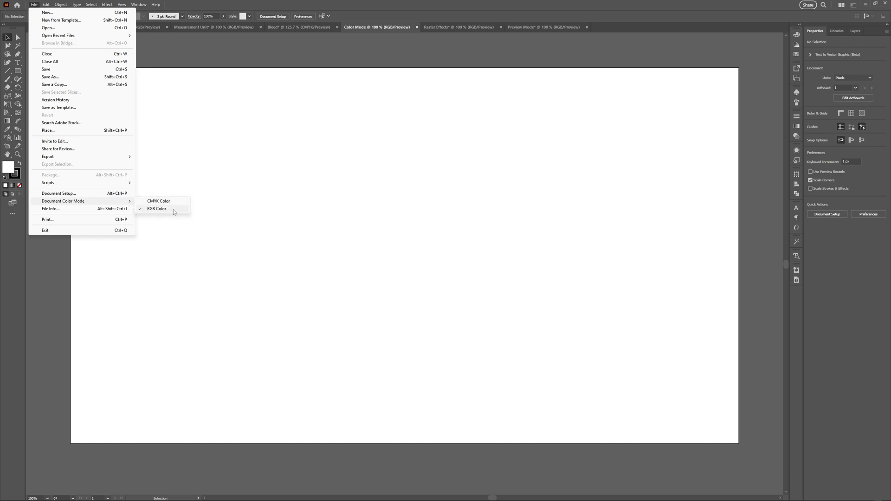
mouse_move(176, 211)
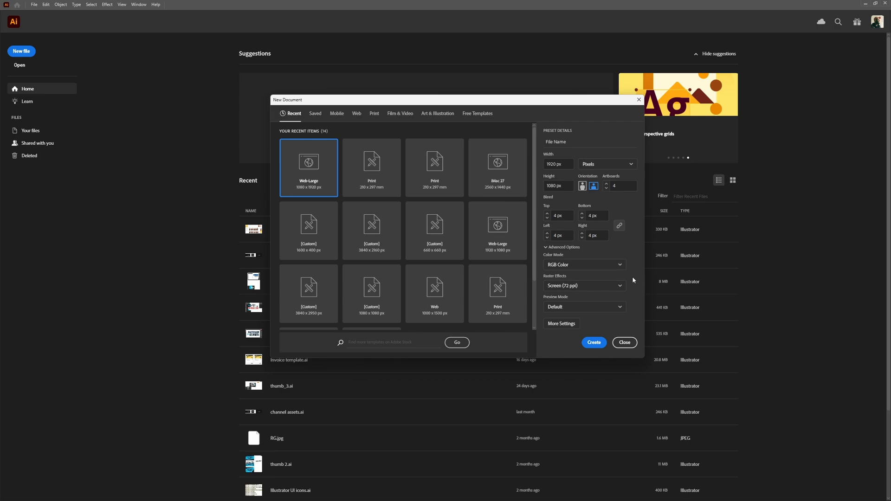
- List the raster effects resolution choices: High, Medium, Screen (72 ppi) and 36 ppi
click(583, 285)
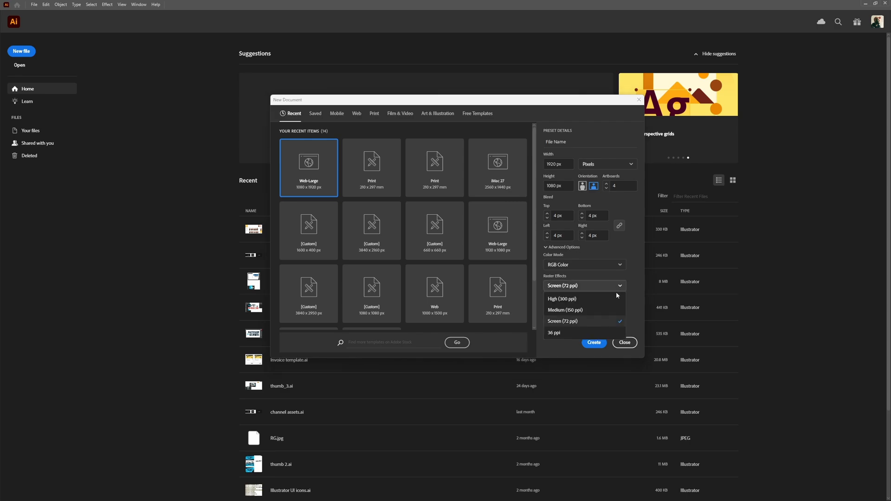
mouse_move(601, 326)
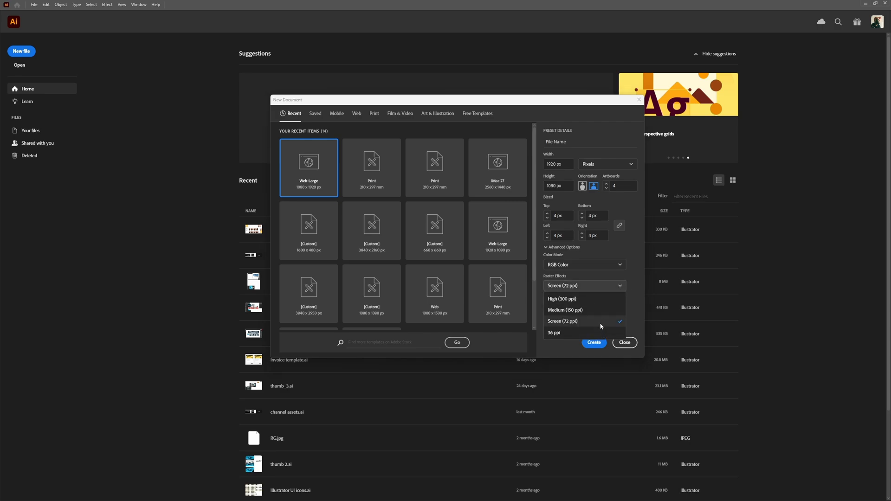
mouse_move(596, 302)
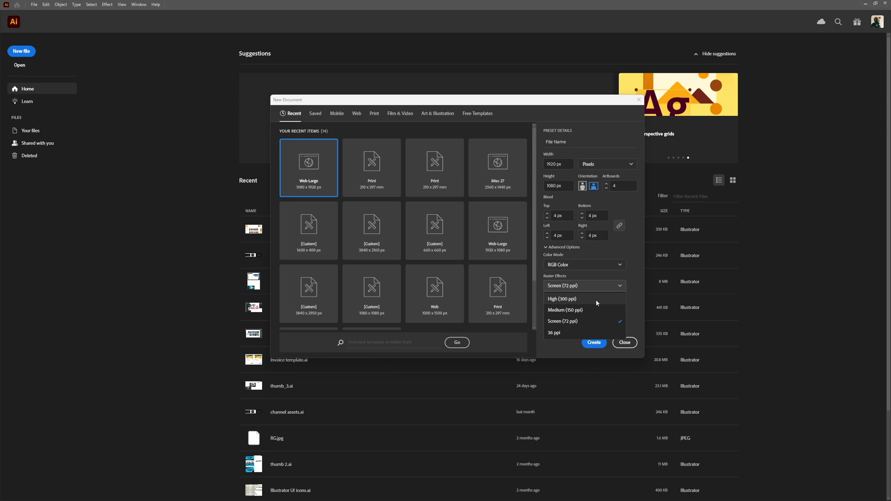
mouse_move(590, 323)
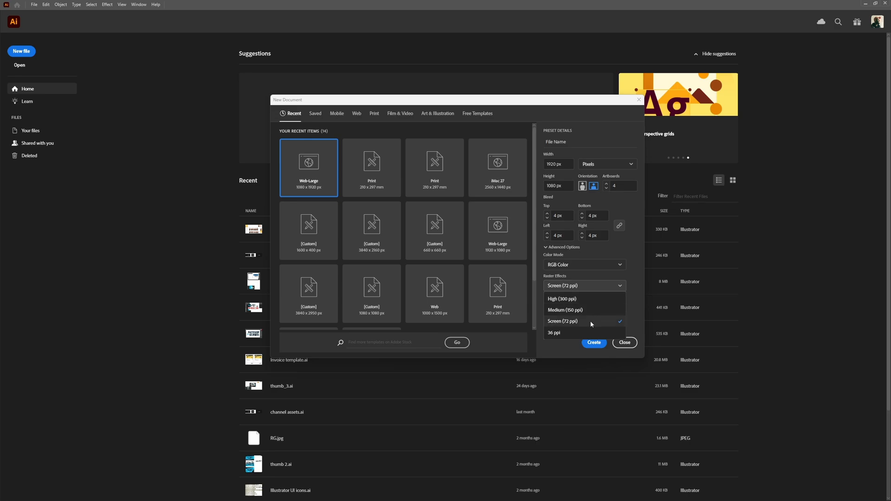
mouse_move(549, 327)
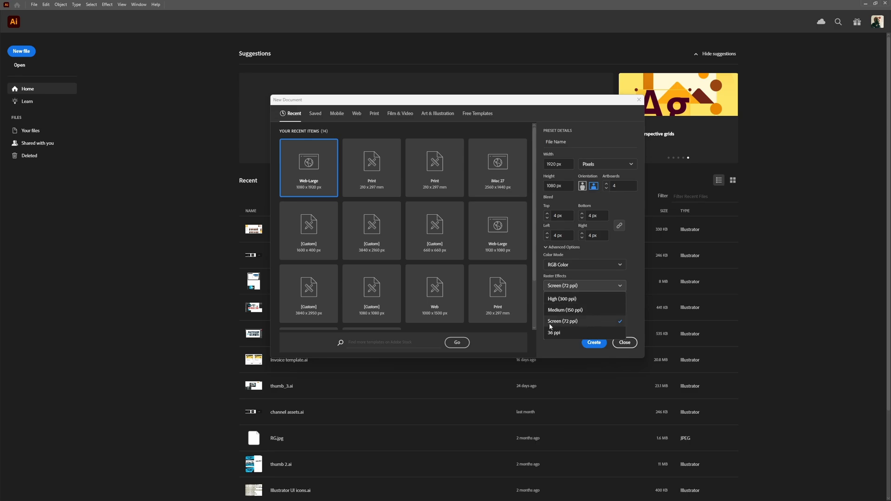
mouse_move(560, 328)
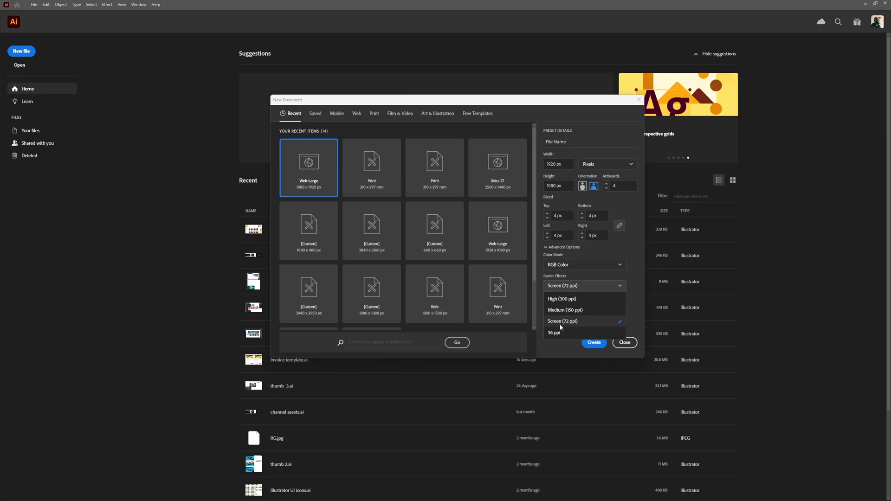
mouse_move(589, 326)
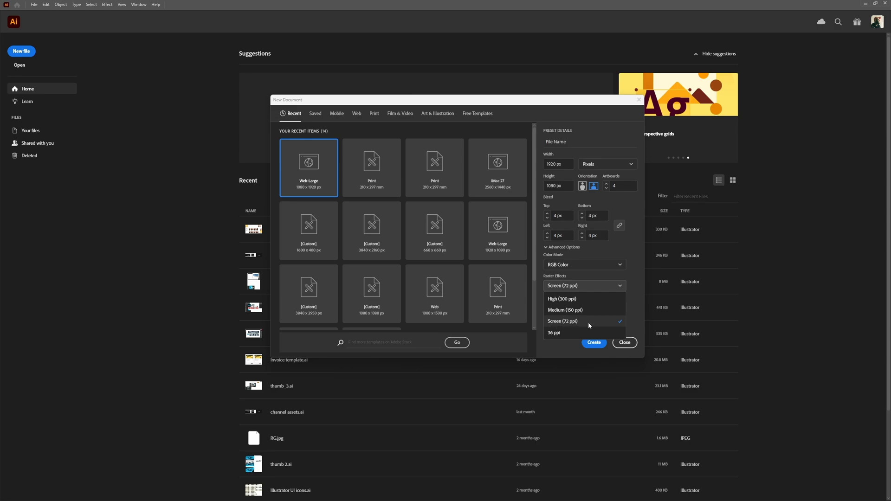
mouse_move(597, 311)
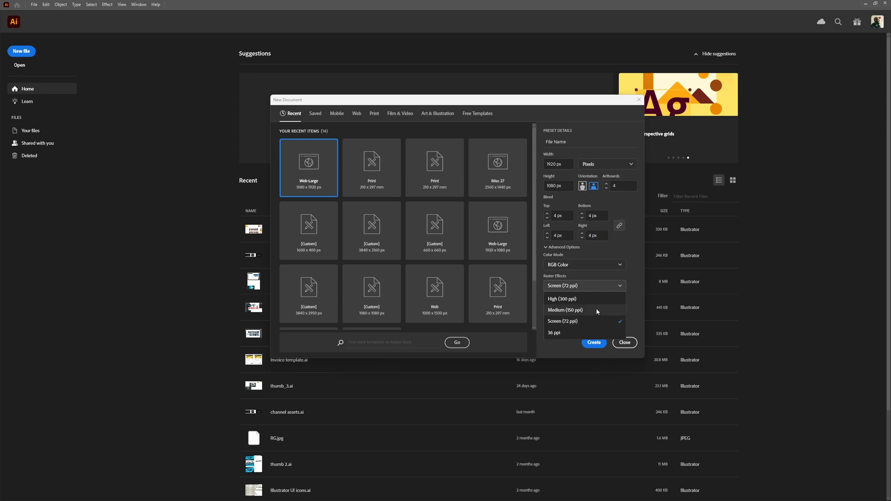
click(593, 342)
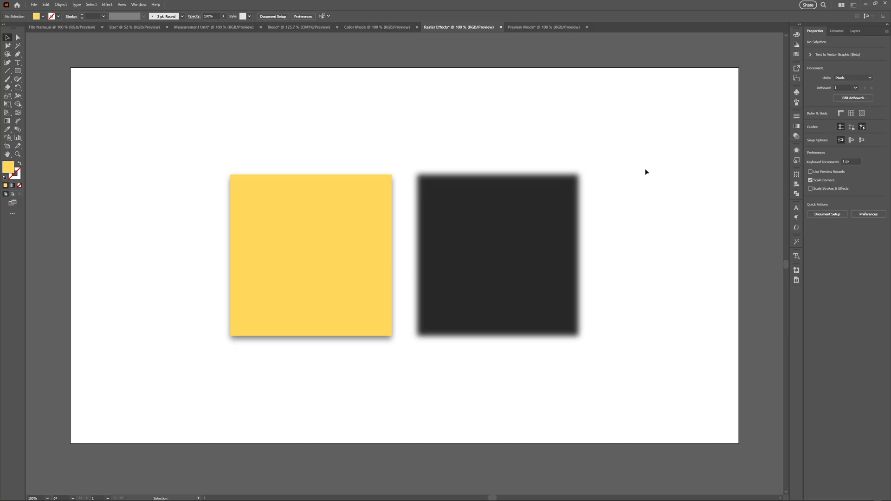
mouse_move(619, 187)
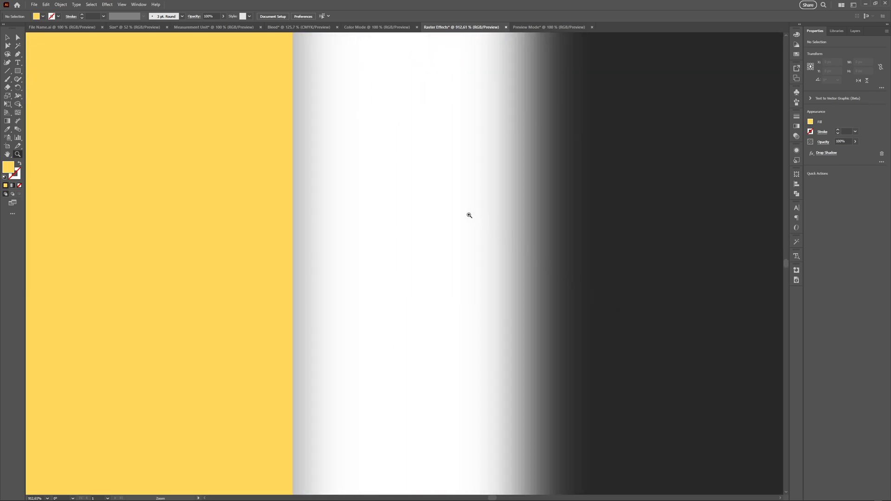
mouse_move(447, 201)
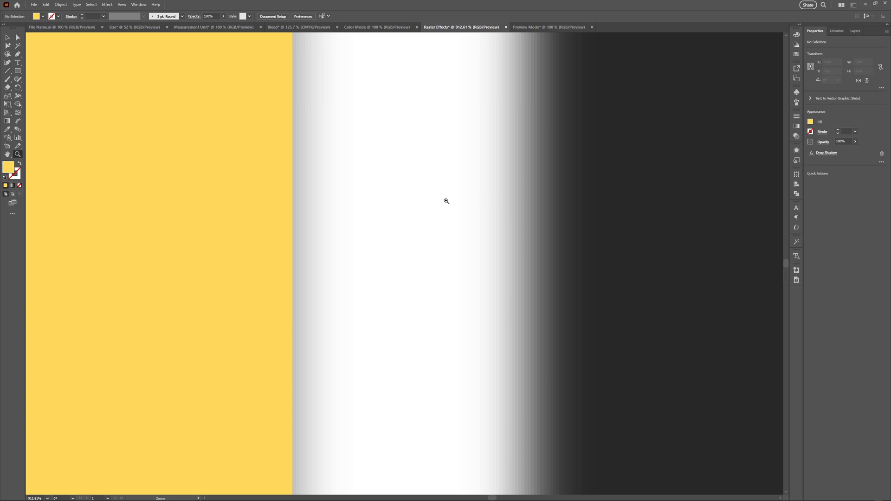
mouse_move(422, 190)
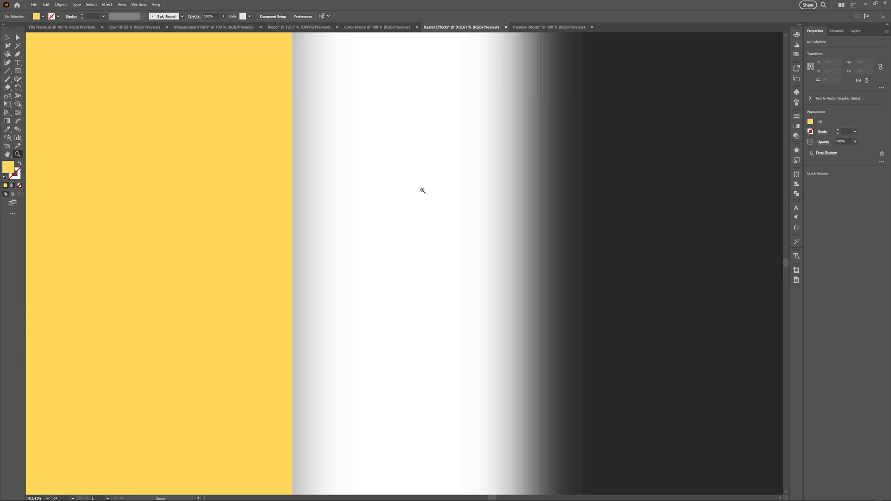
click(106, 4)
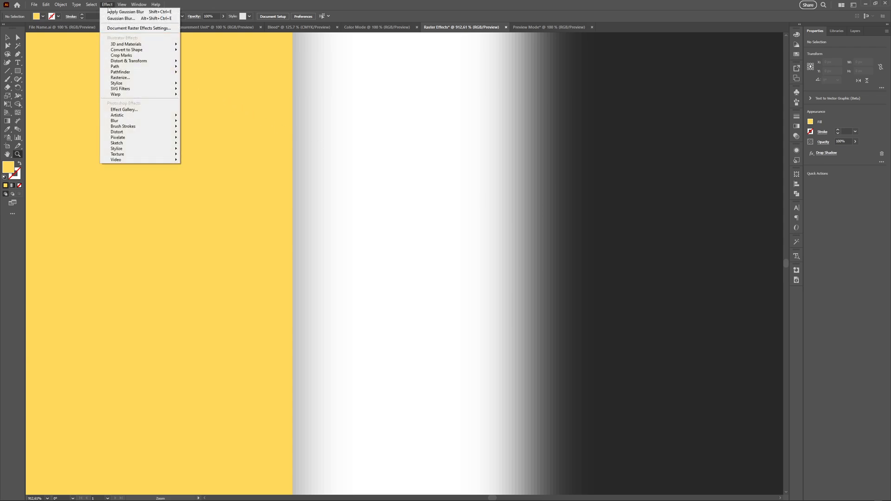
mouse_move(138, 28)
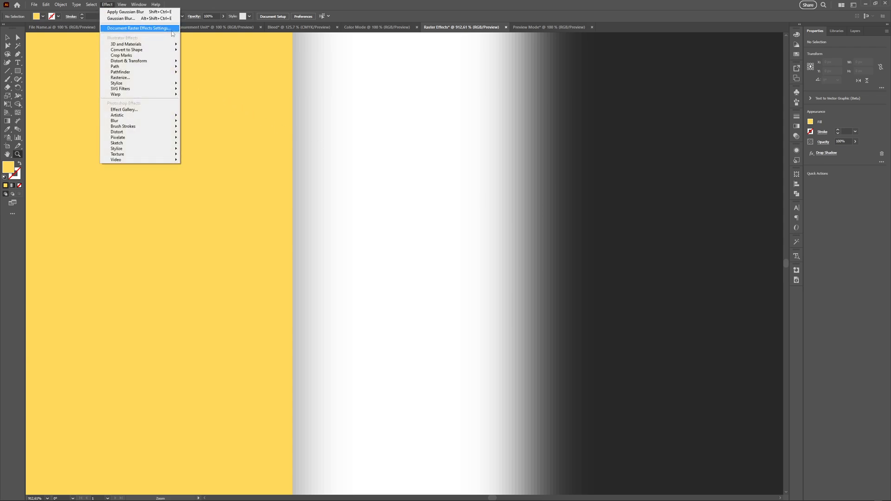
click(138, 29)
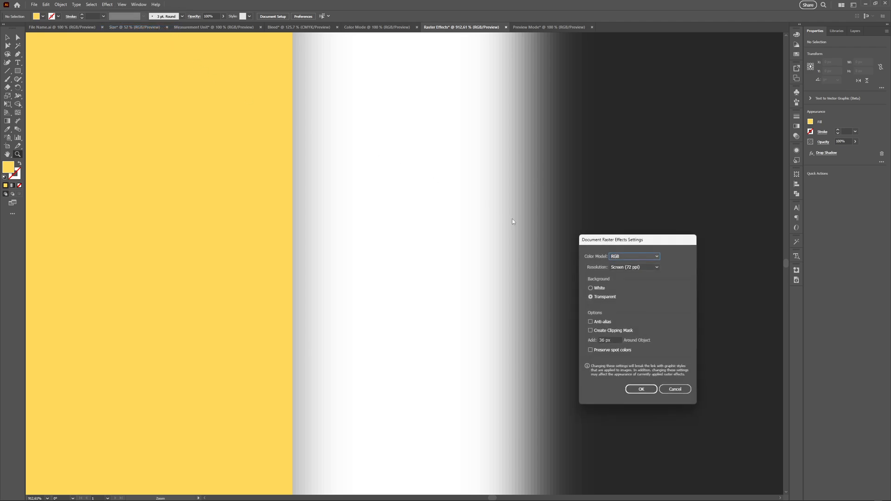
click(634, 267)
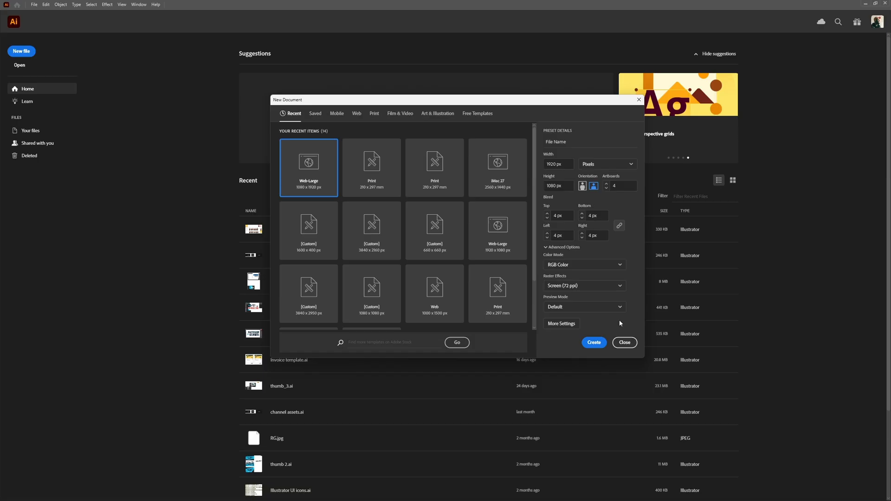
mouse_move(620, 315)
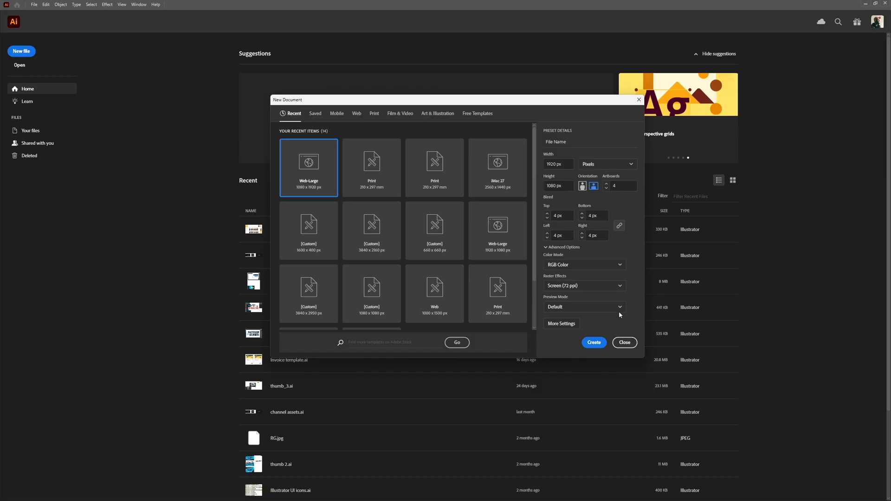
- List the preview mode choices Default, Pixel and Overprint, with Default checked
click(584, 307)
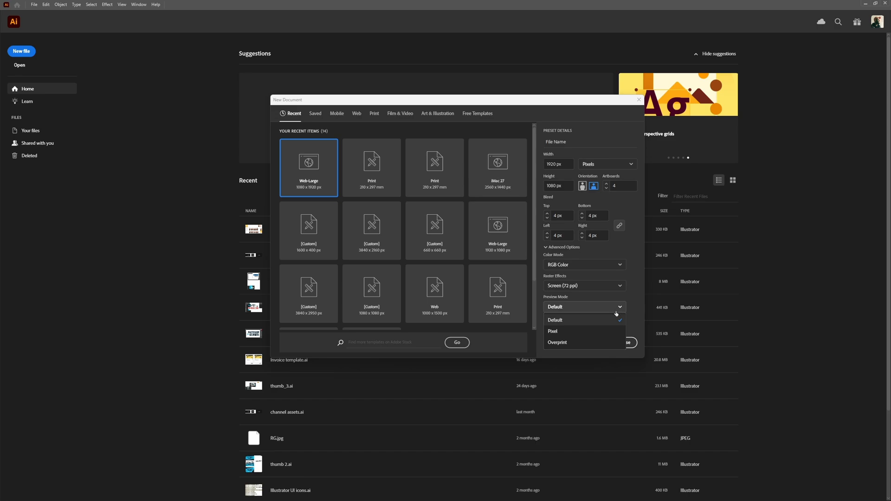
mouse_move(592, 322)
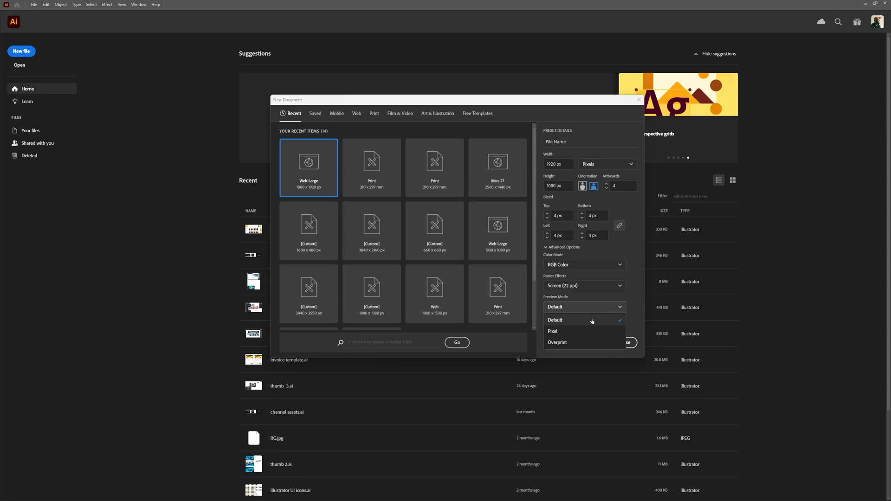
mouse_move(568, 322)
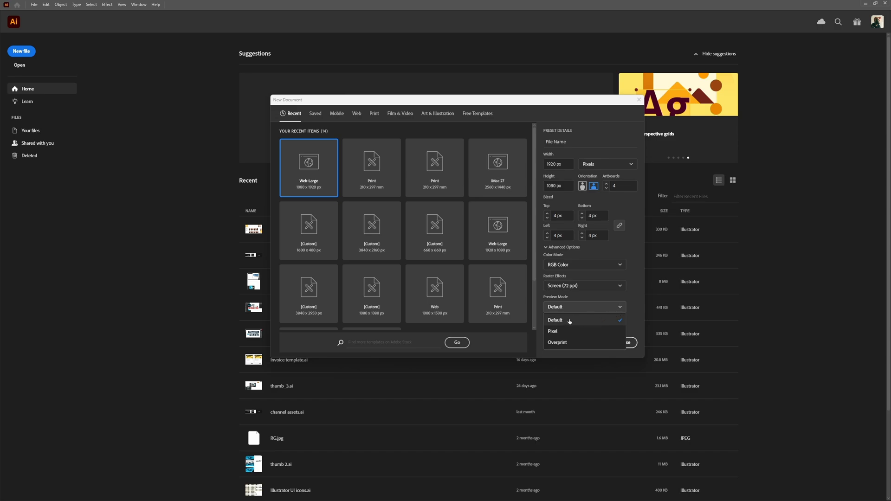
mouse_move(585, 322)
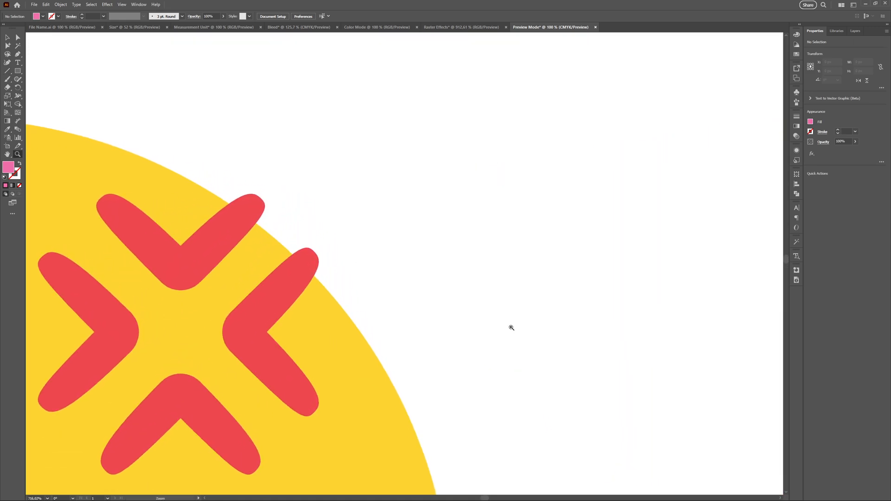
mouse_move(269, 149)
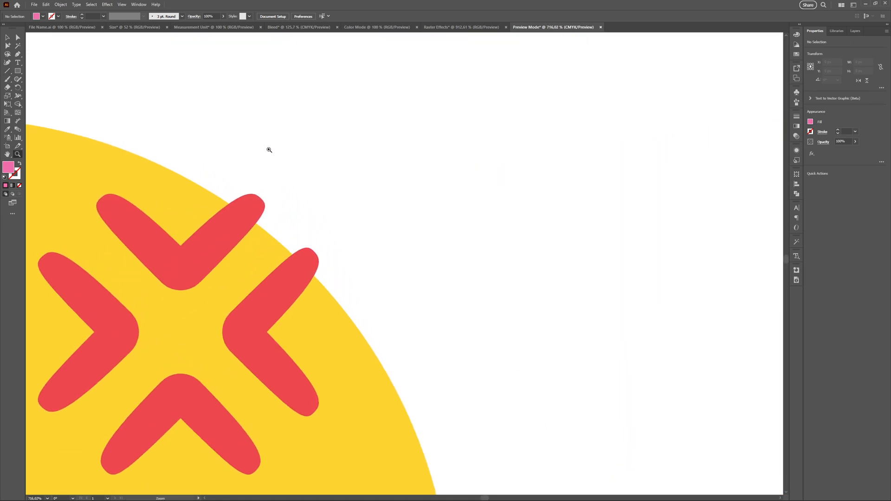
- Switch the Preview Mode document to Pixel Preview so the emoji artwork shows blocky pixels
click(122, 5)
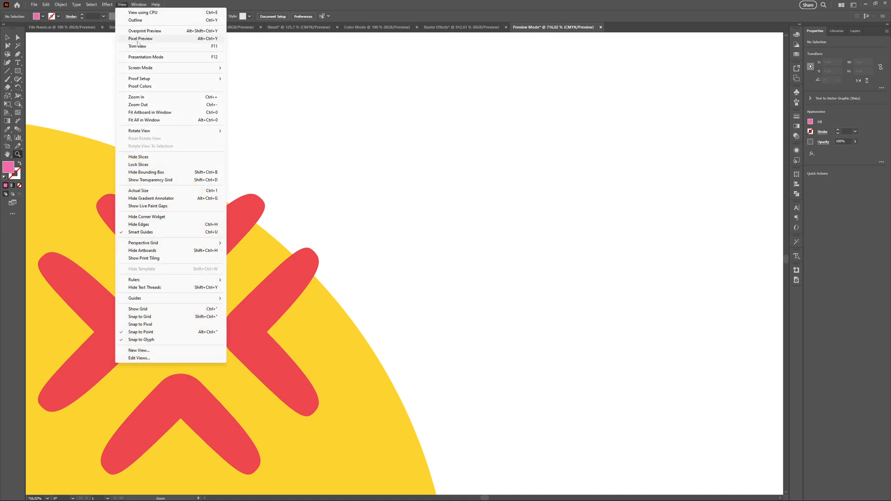
click(140, 38)
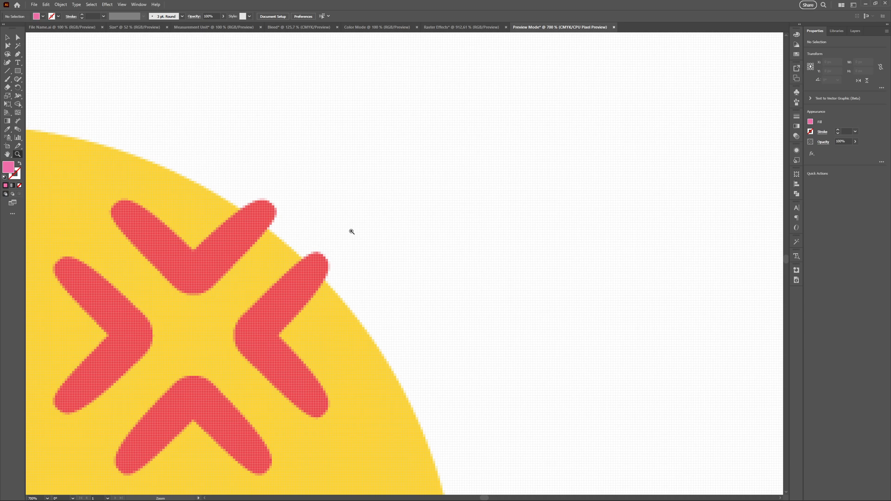
mouse_move(350, 227)
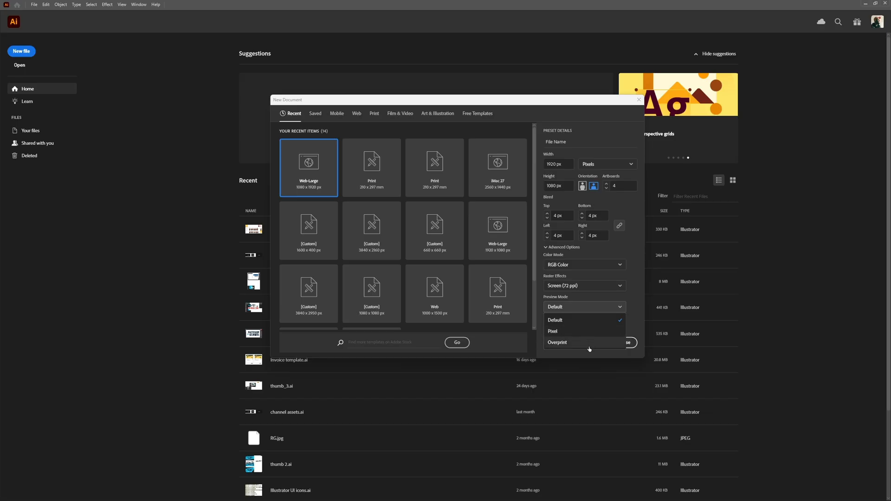
mouse_move(601, 345)
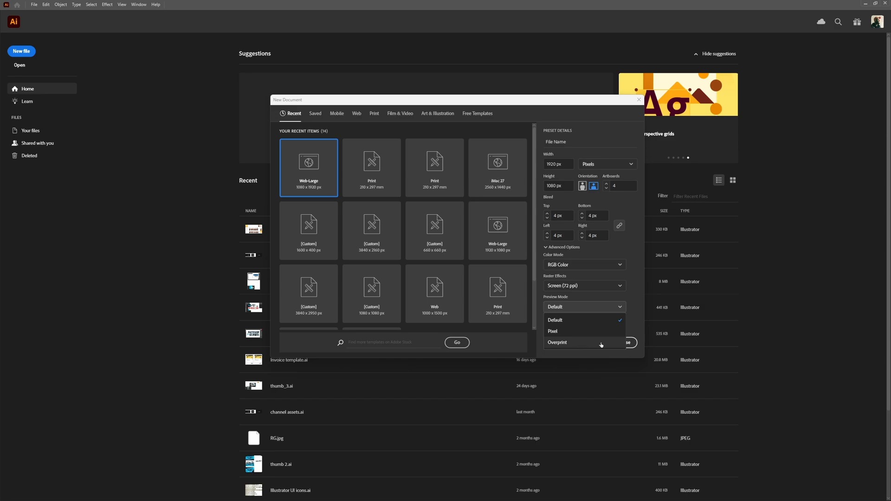
mouse_move(597, 345)
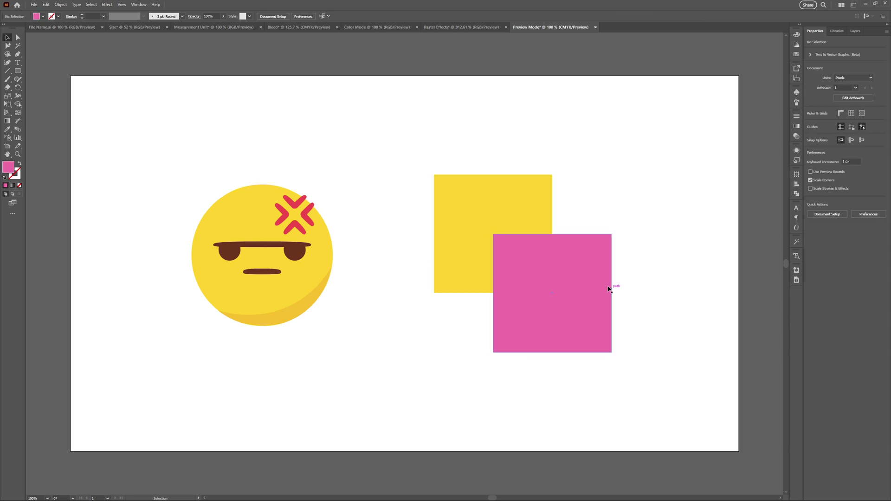
- Select the pink square and enable Overprint Fill in the Attributes panel
click(551, 293)
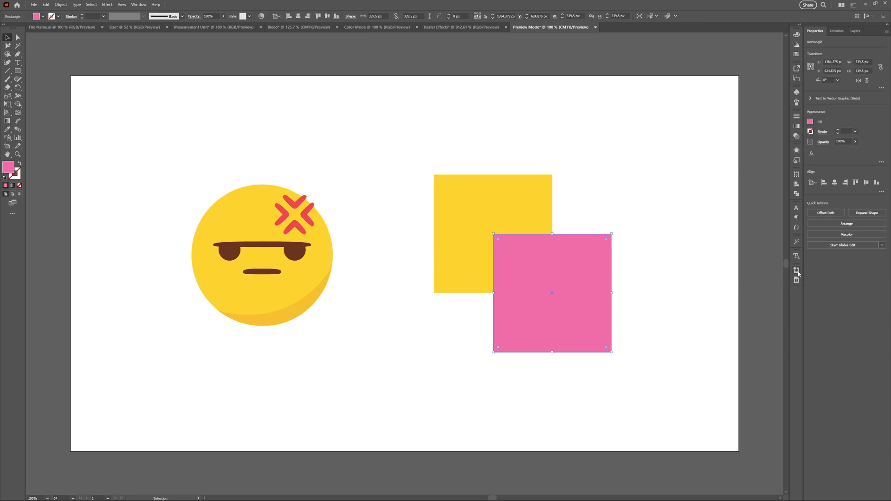
click(797, 270)
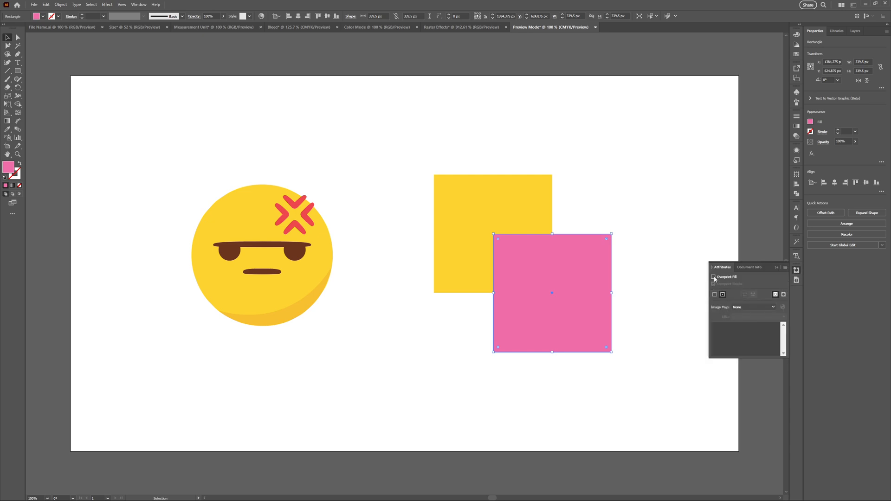
click(715, 276)
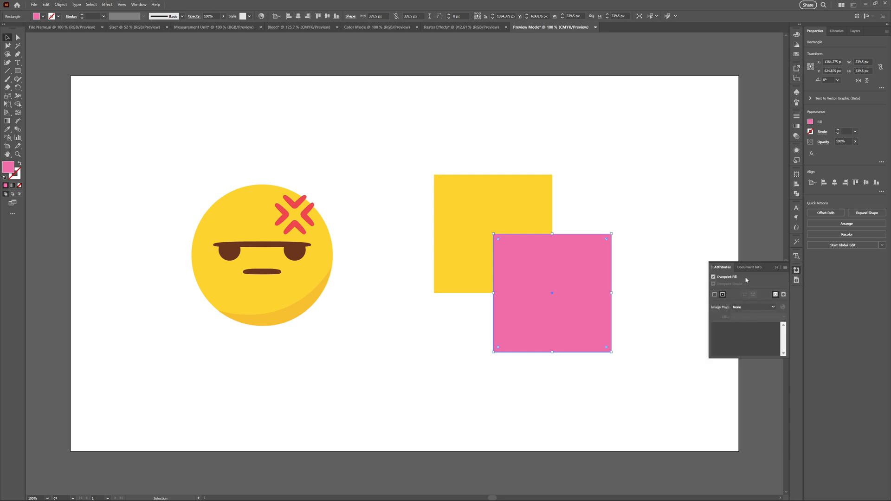
click(796, 270)
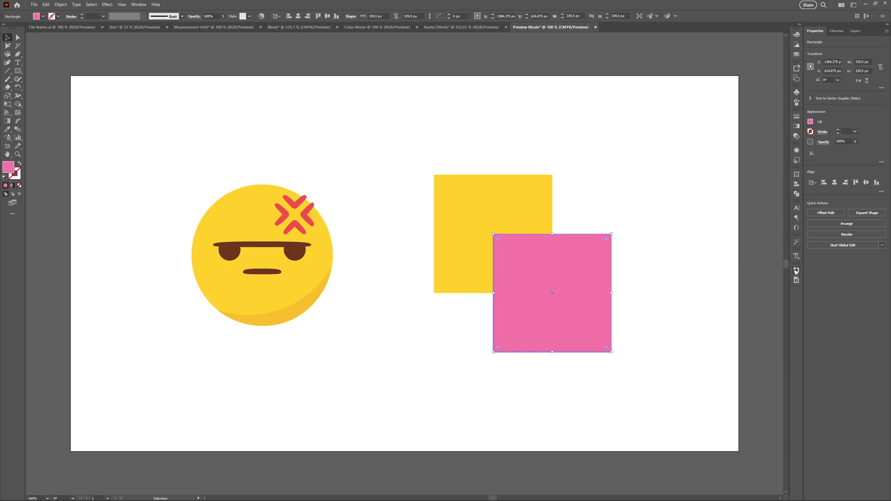
mouse_move(650, 259)
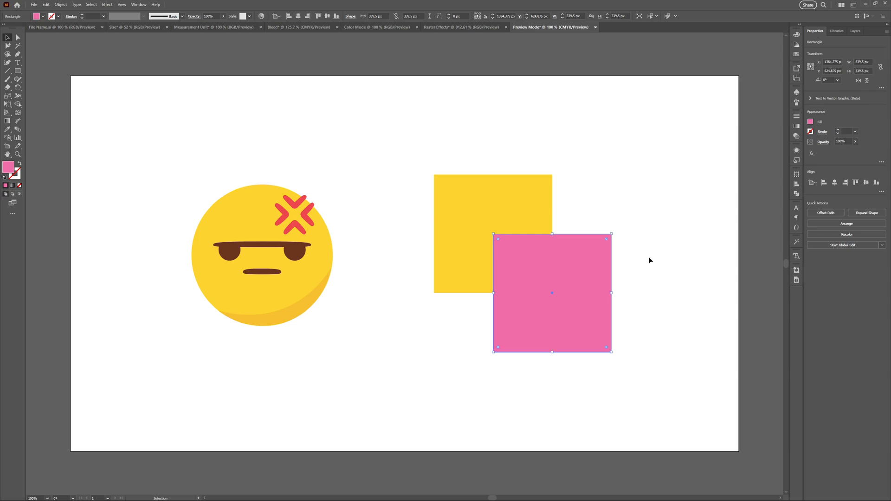
mouse_move(122, 19)
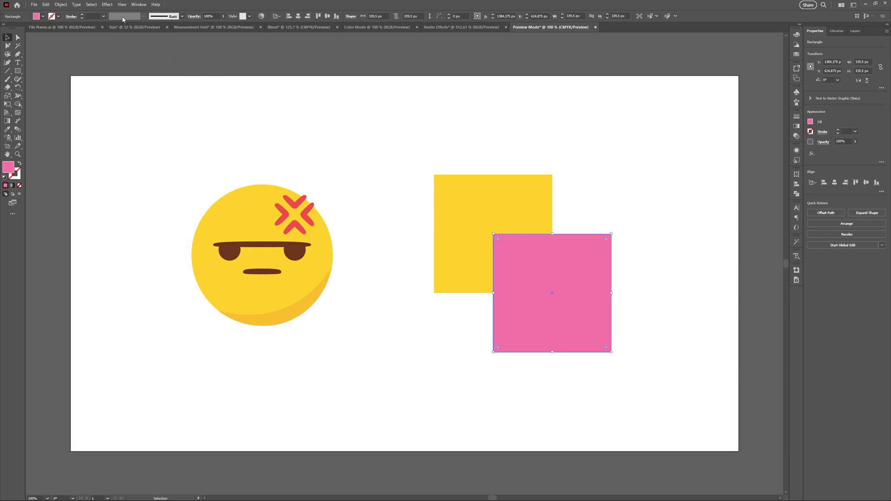
- Turn on Overprint Preview to see the orange overlap, then remove the overprint fill again
click(120, 5)
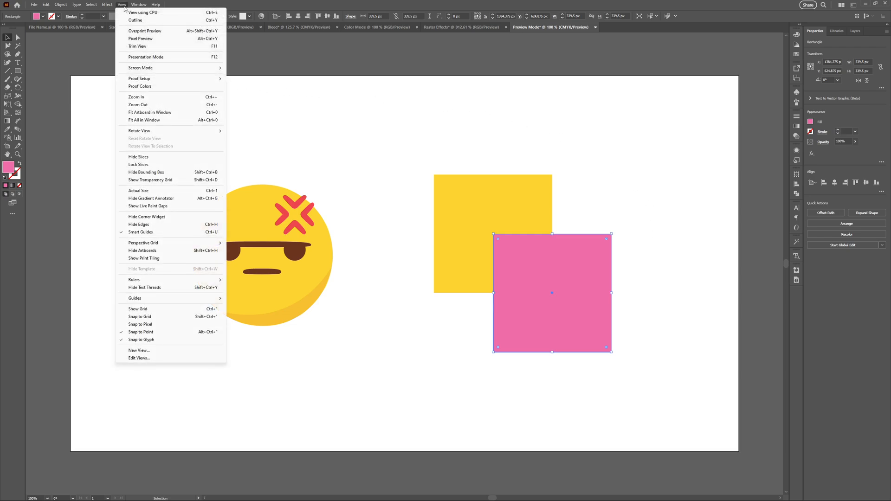
mouse_move(145, 31)
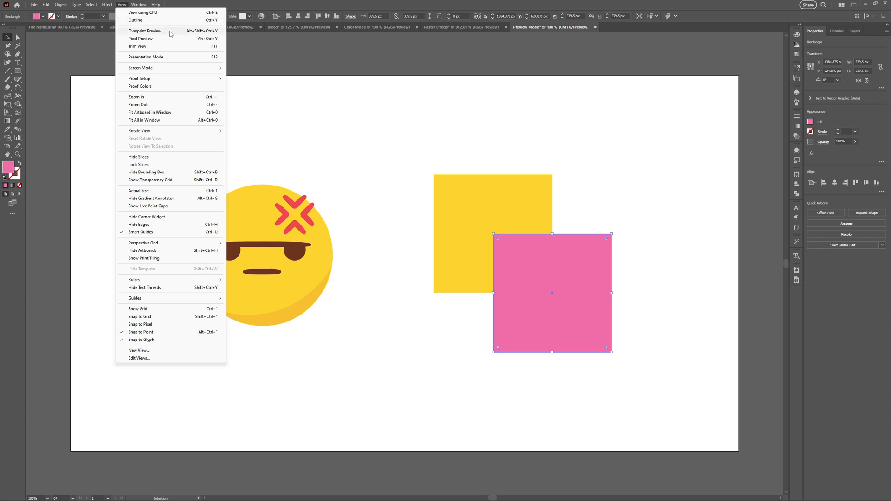
click(144, 31)
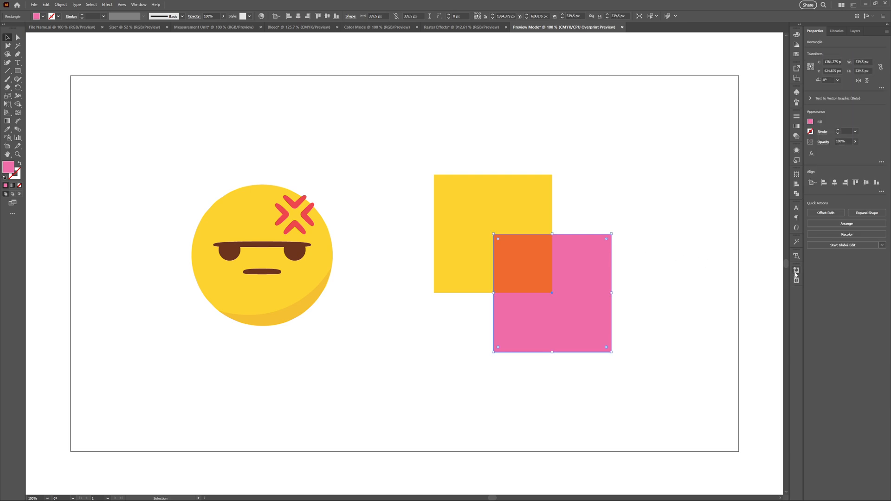
click(796, 270)
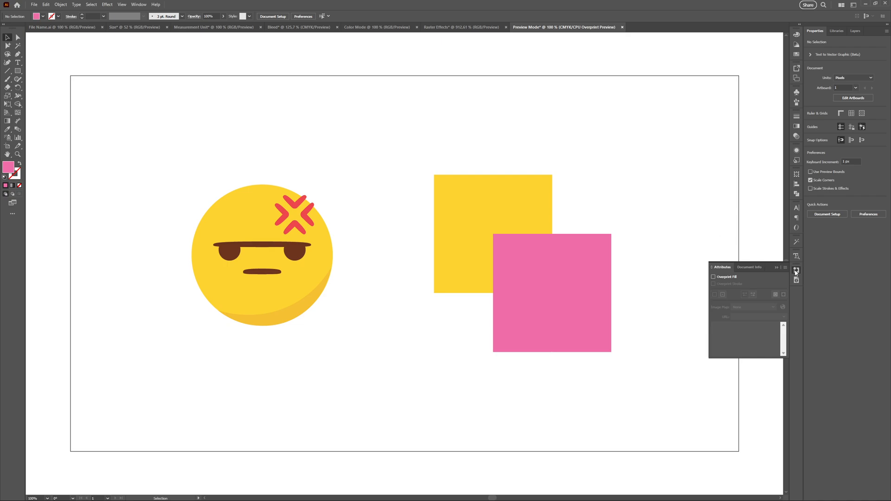
click(122, 5)
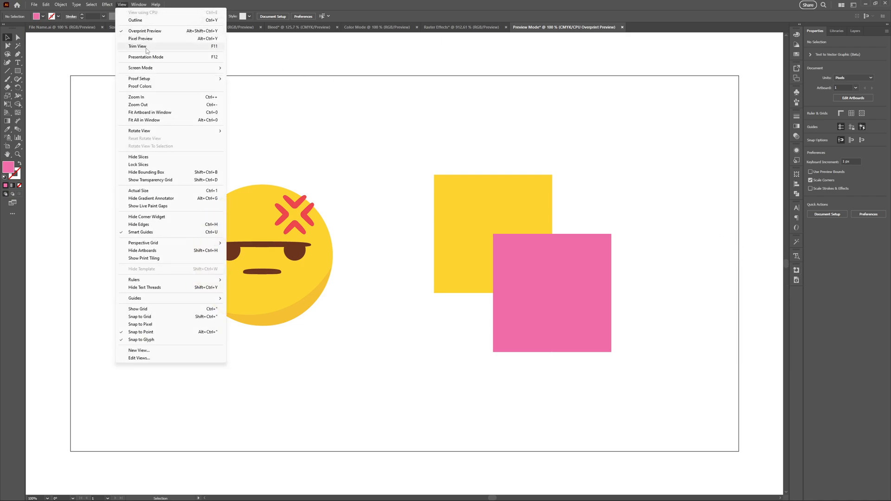
mouse_move(152, 39)
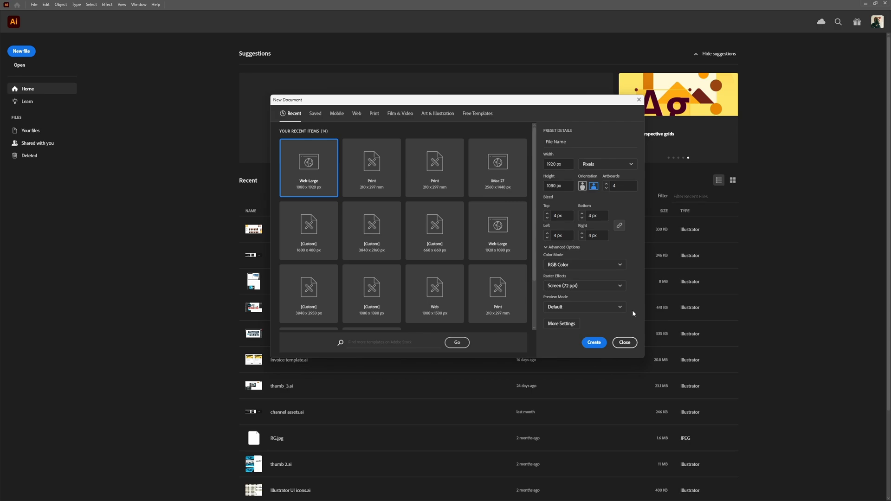
mouse_move(561, 323)
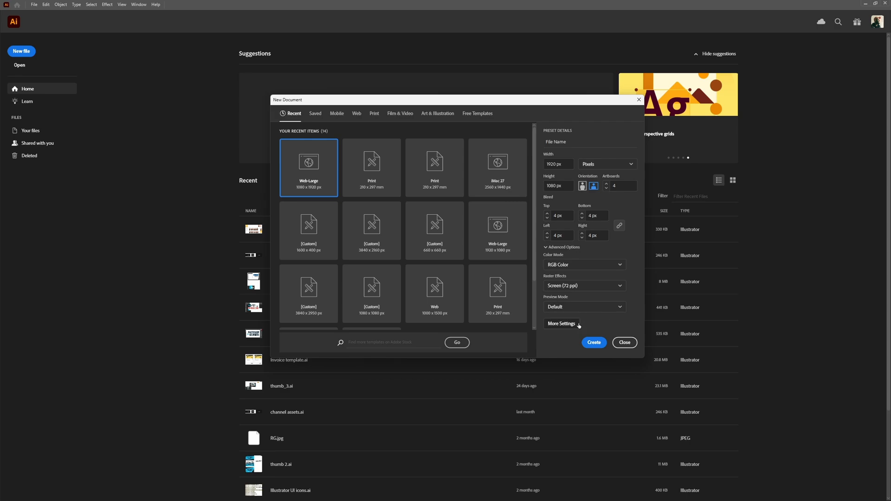
- Bring up the More Settings window with name, profile, artboards and advanced options
click(561, 323)
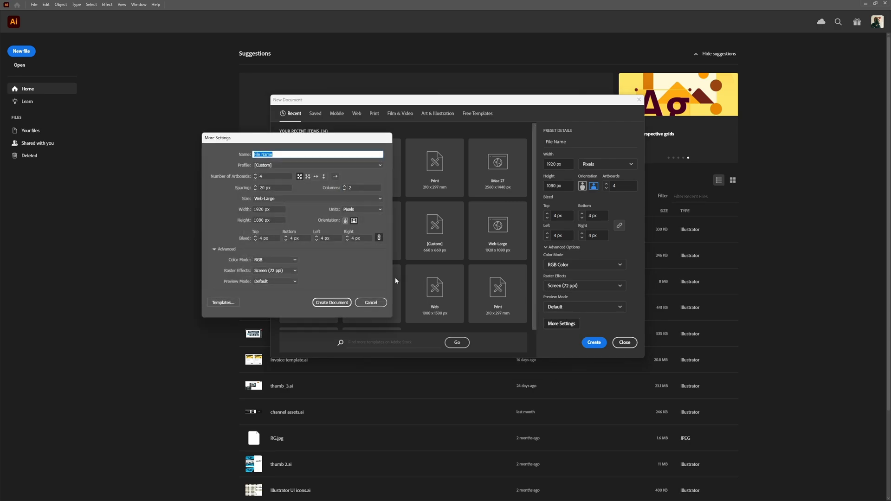